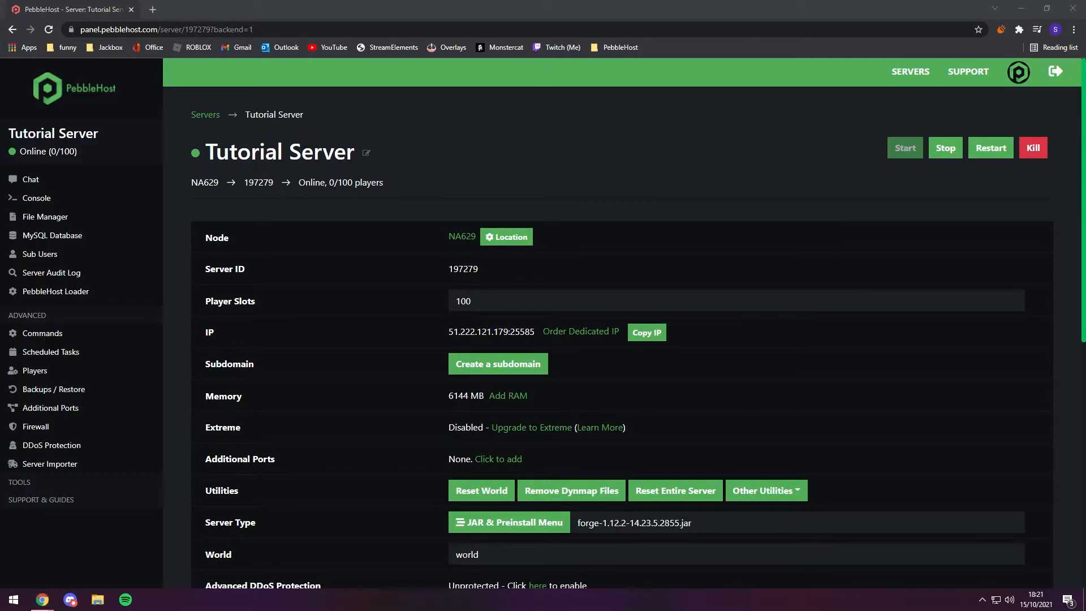
Filter CurseForge's Minecraft mods to the Adventure and RPG category where The Twilight Forest appears.
scroll("down", 3)
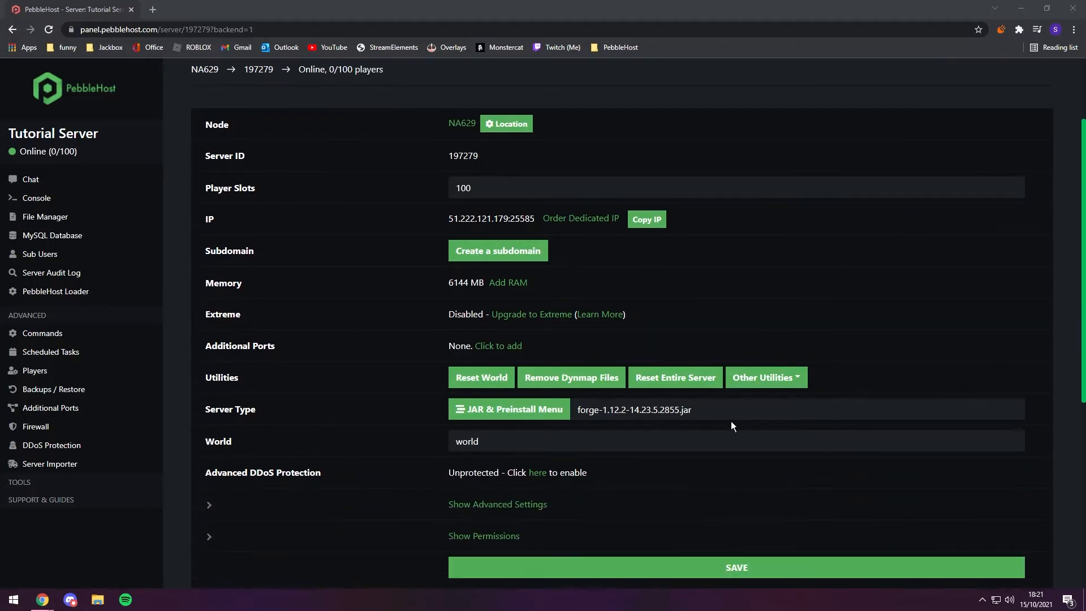
scroll("up", 3)
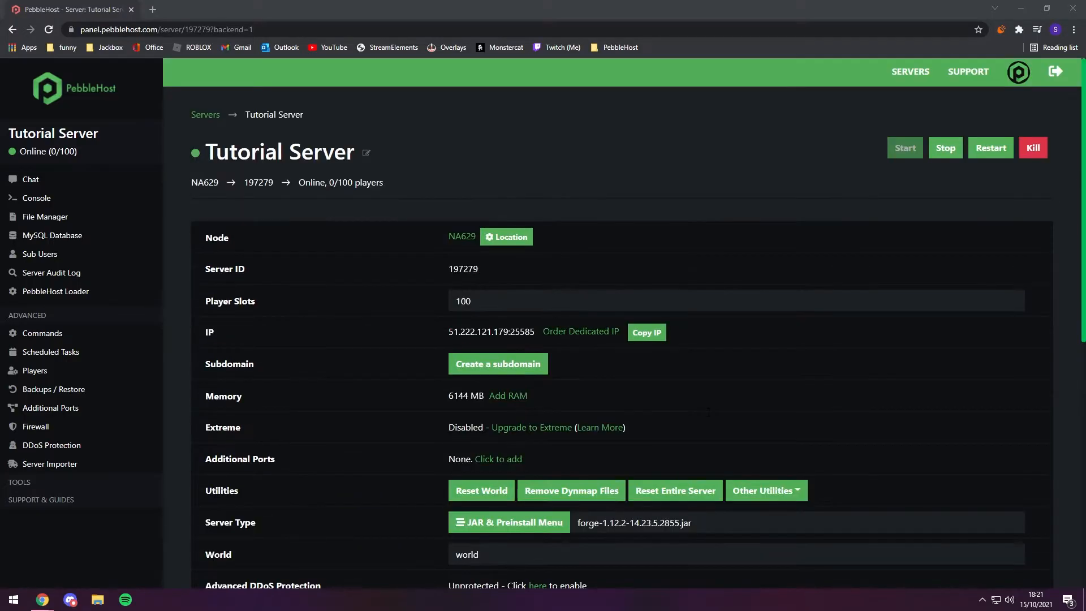
mouse_move(698, 421)
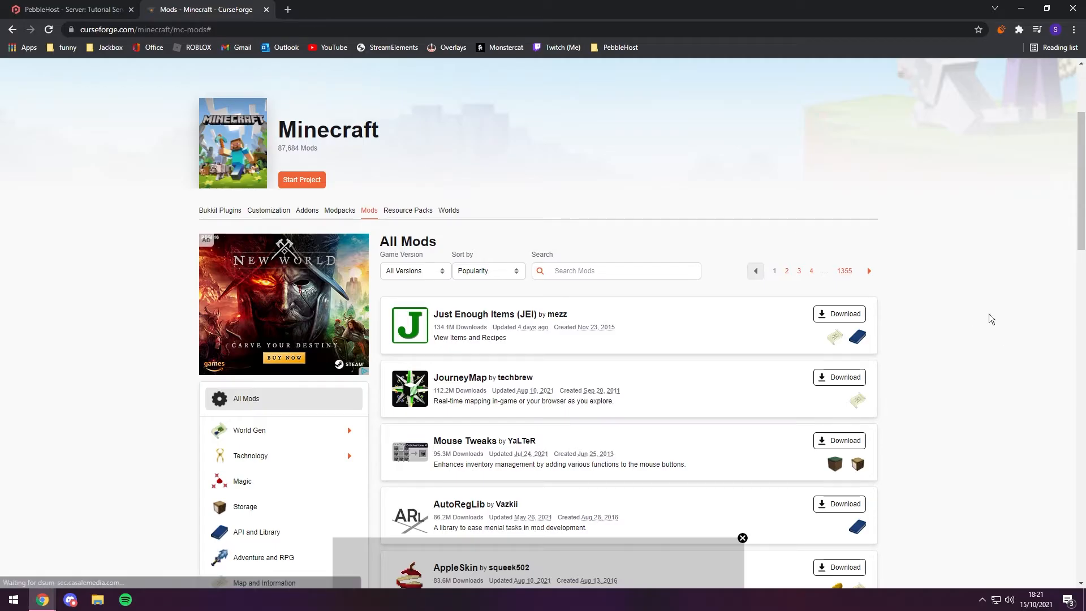
mouse_move(986, 322)
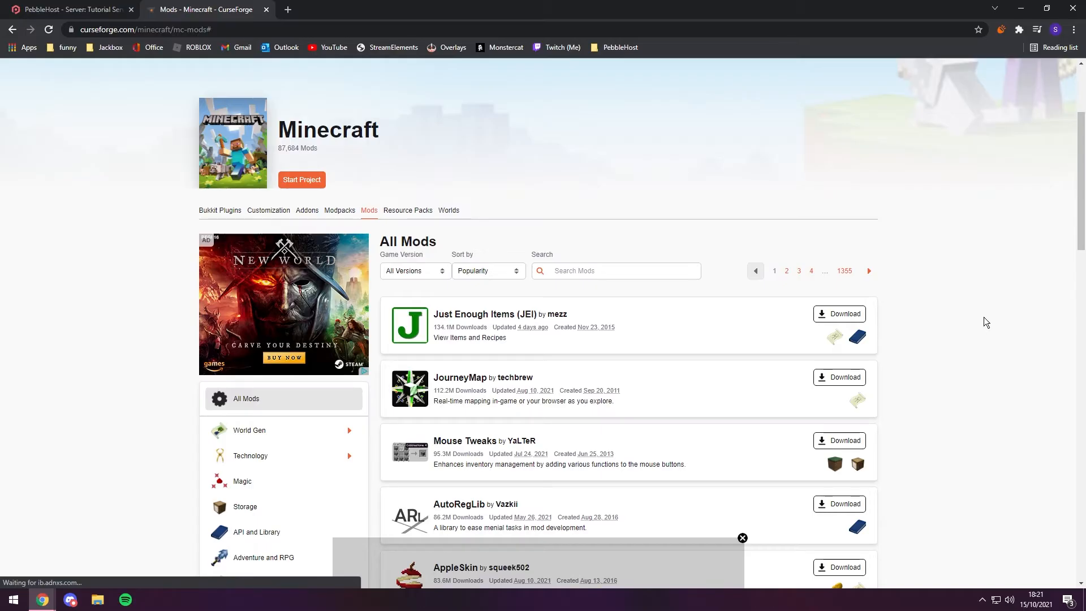
scroll("down", 3)
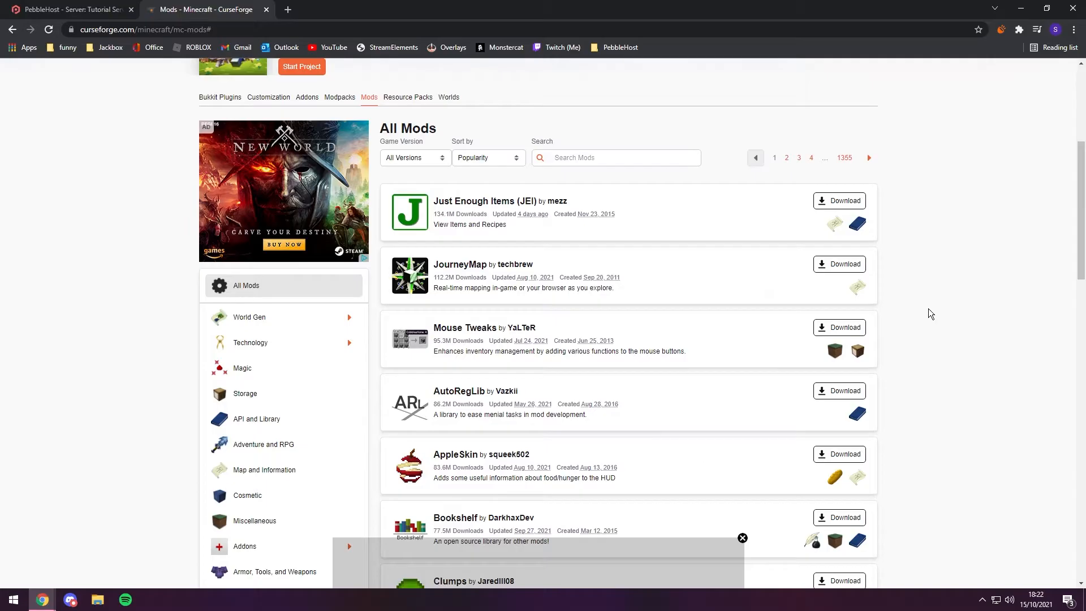
left_click(264, 444)
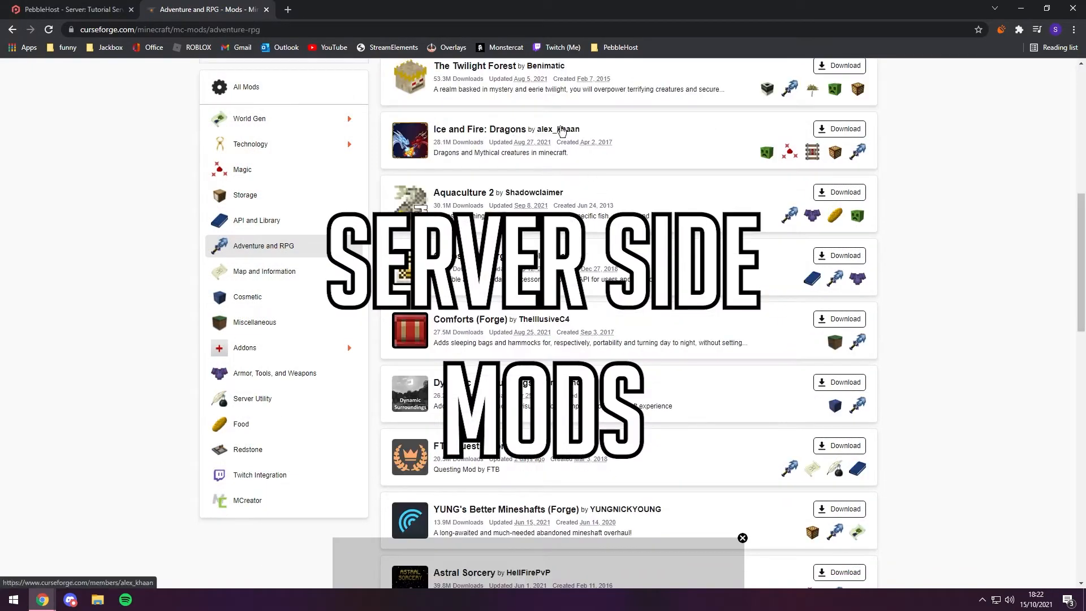
scroll("up", 3)
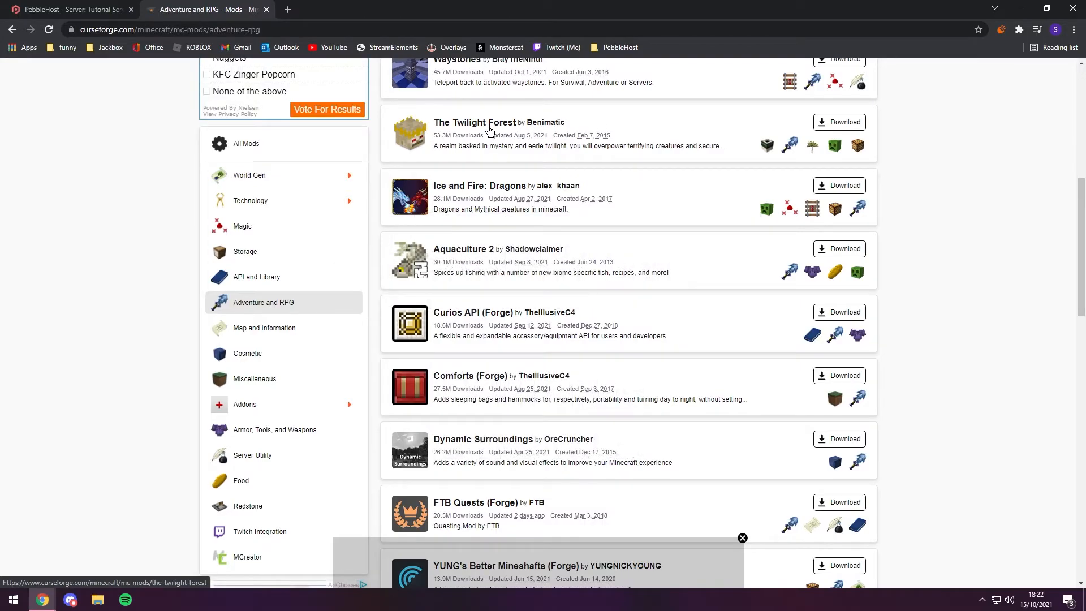
Confirm the server runs 1.12.2 on PebbleHost and download The Twilight Forest 1.12.2 main file.
left_click(474, 122)
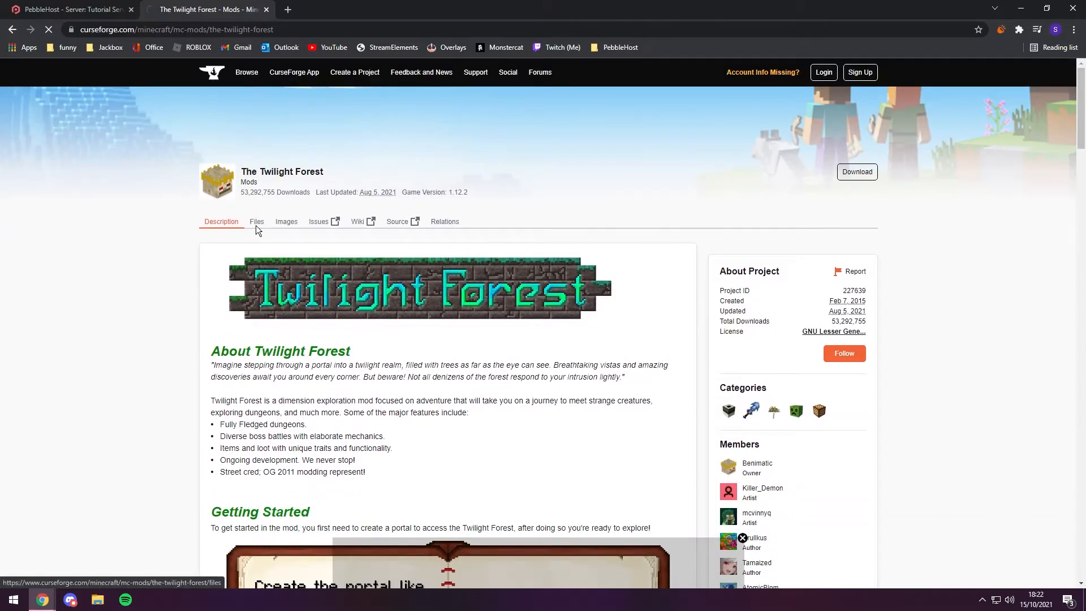
left_click(69, 9)
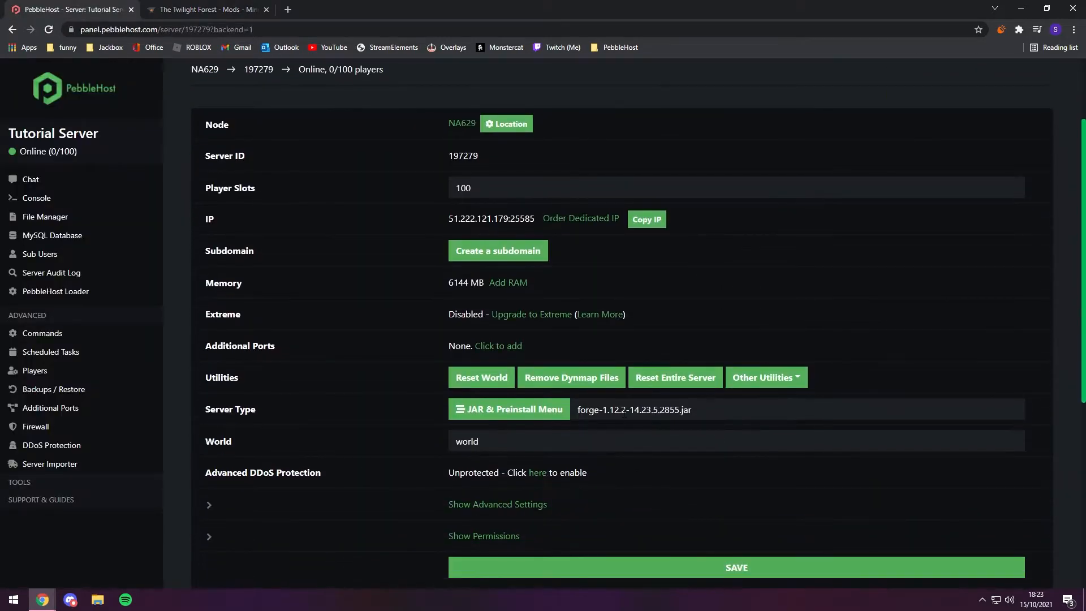
left_click(206, 9)
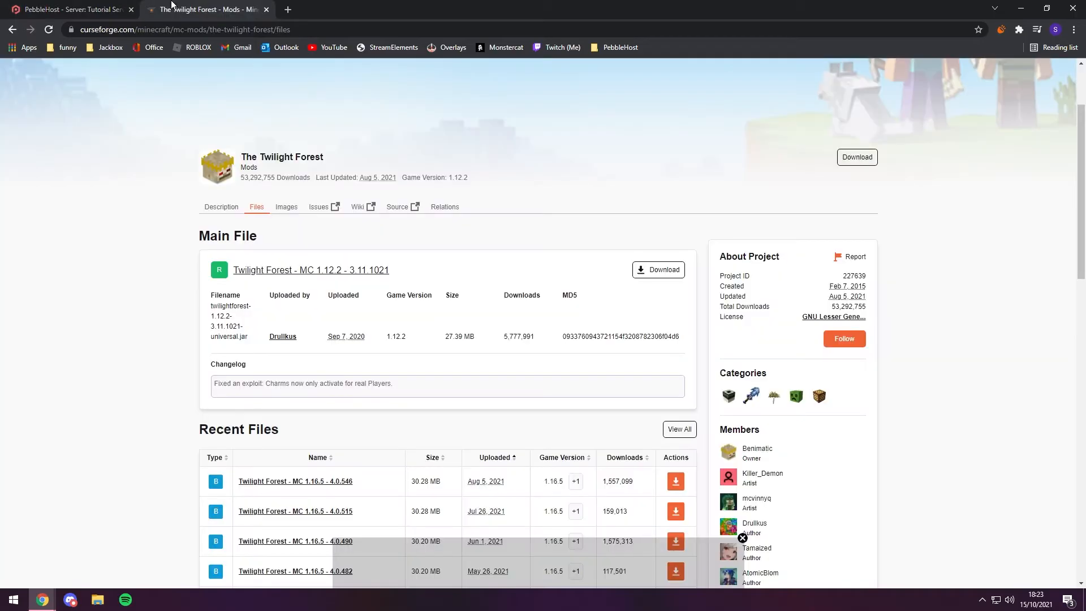
mouse_move(240, 101)
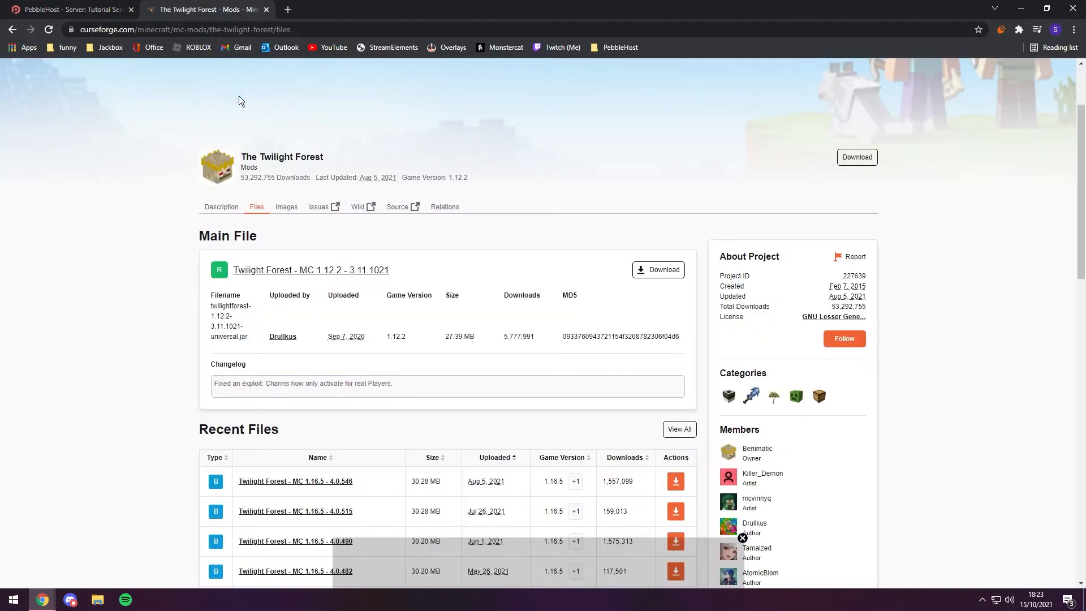
mouse_move(328, 228)
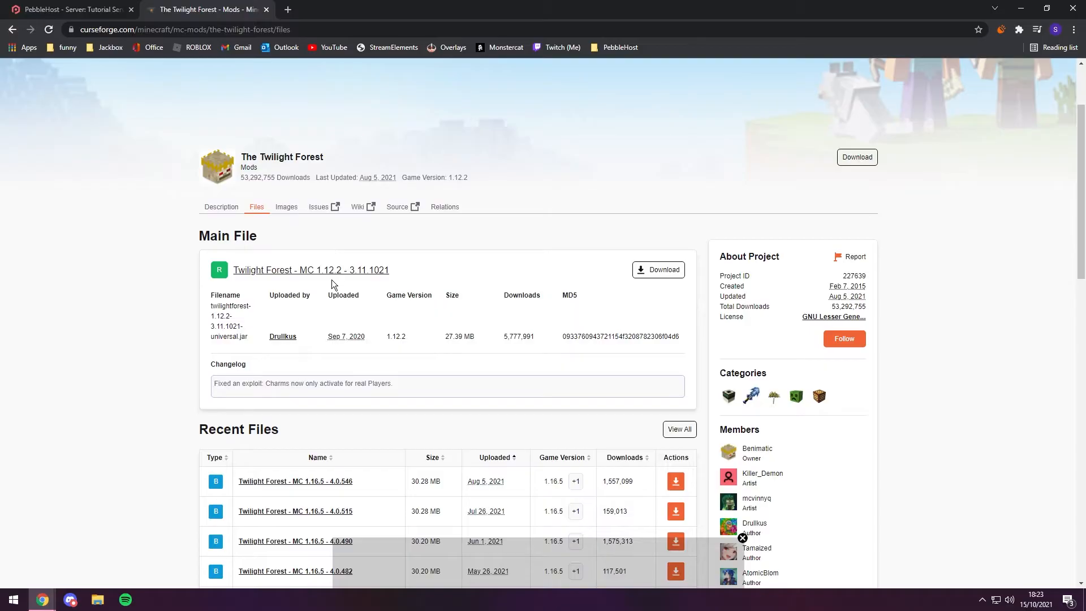
mouse_move(660, 269)
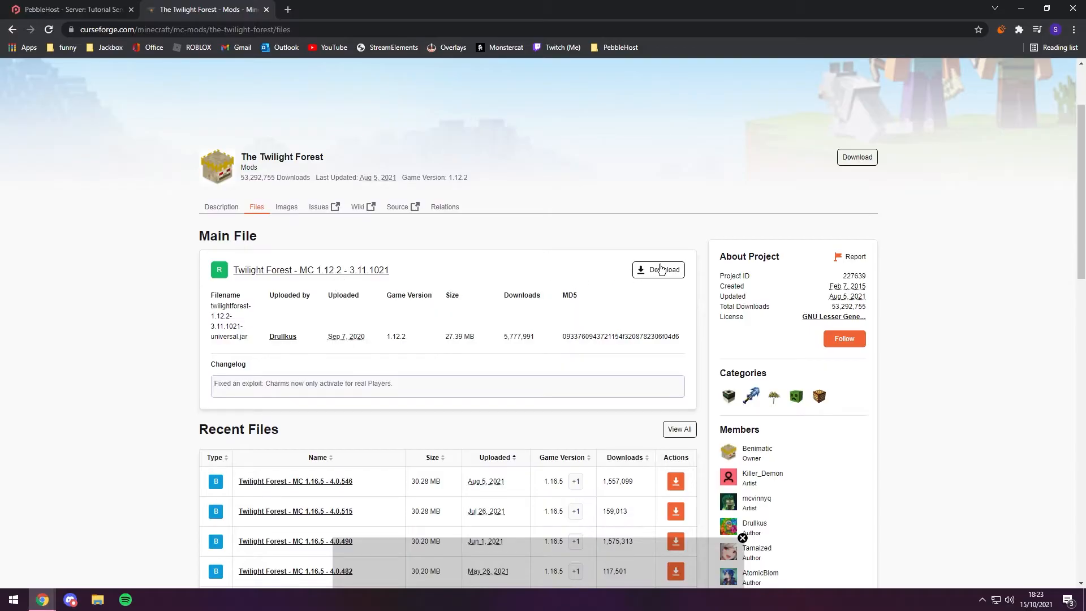
left_click(658, 269)
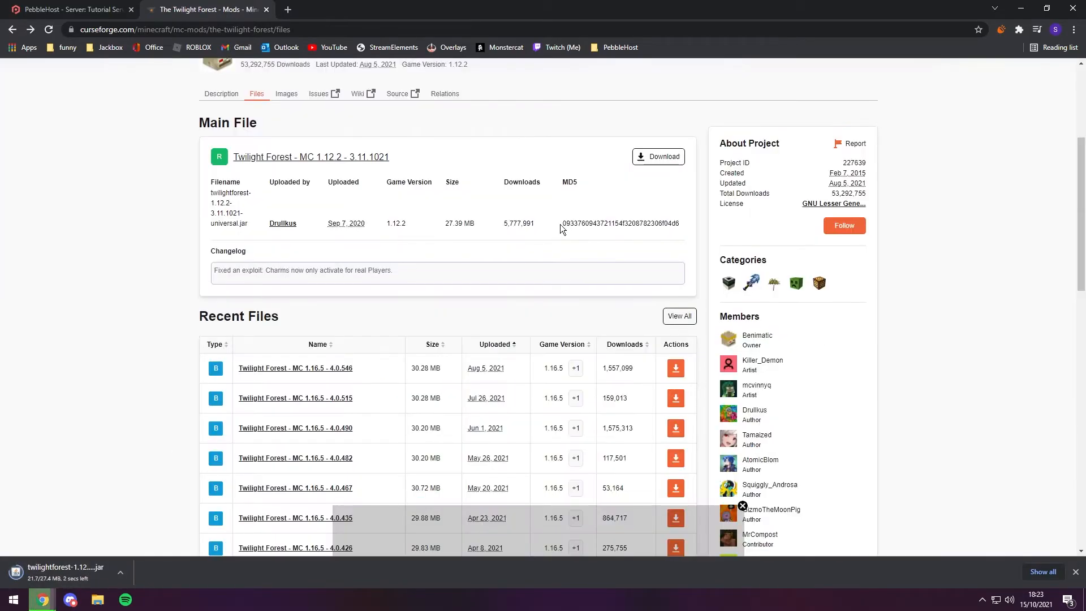
scroll("down", 3)
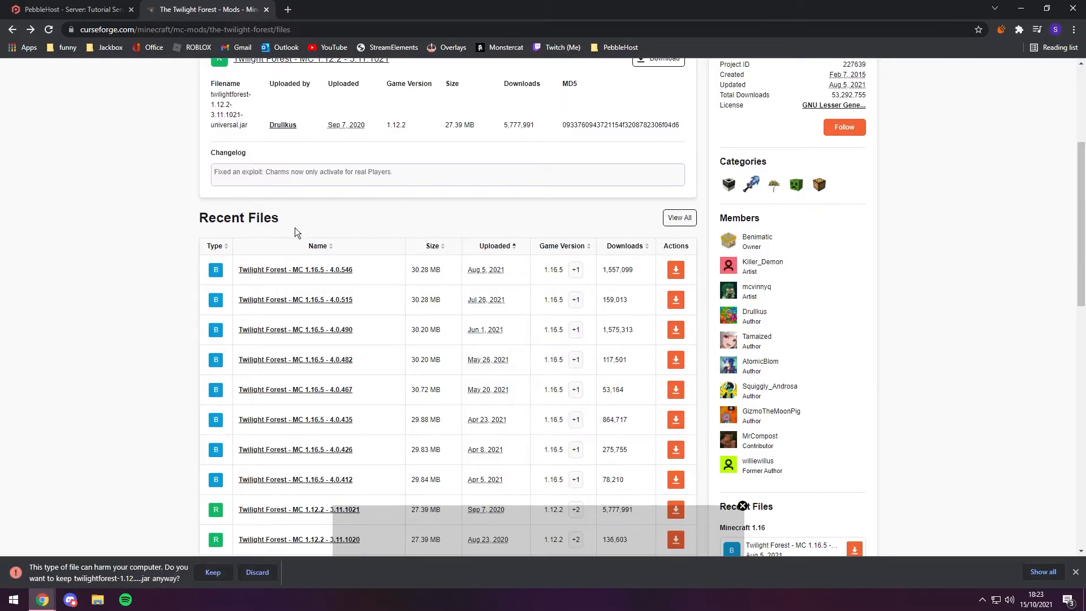
View all Twilight Forest files filtered to game version 1.0.0 and keep the downloaded jar.
left_click(679, 217)
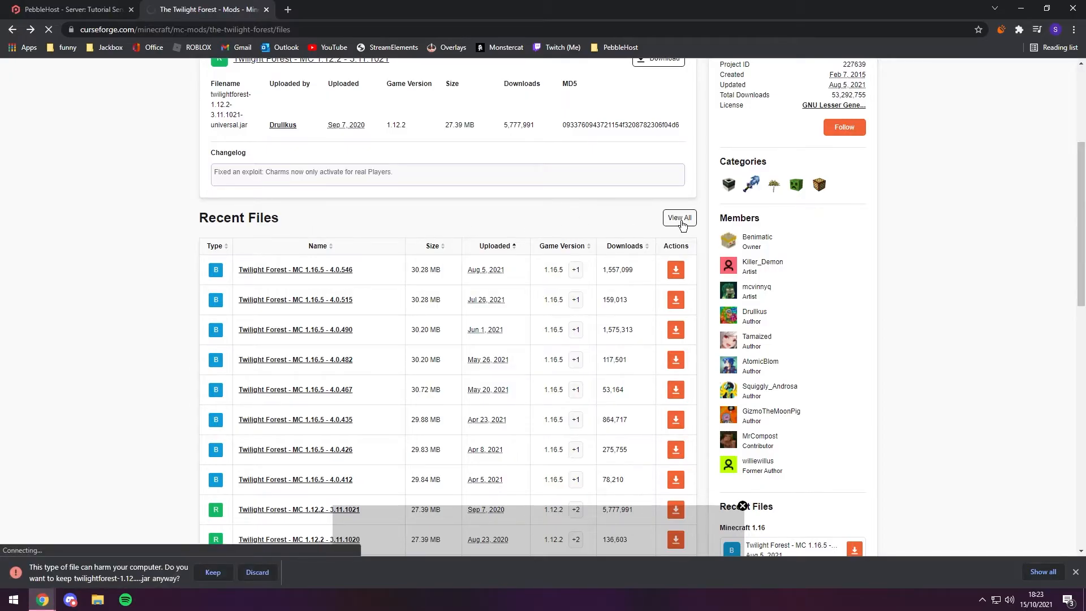
left_click(679, 217)
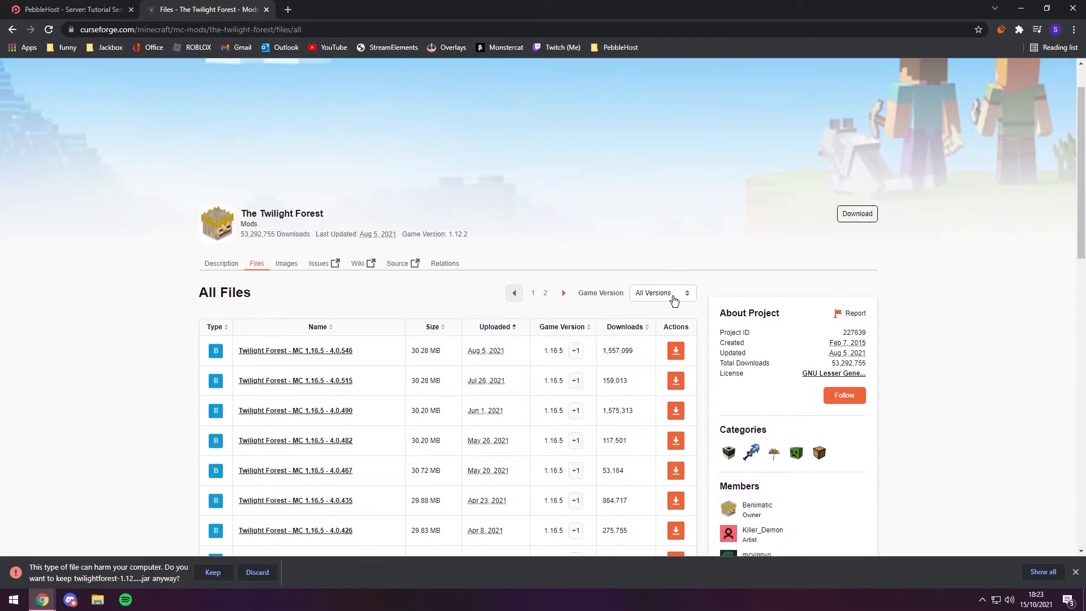
left_click(660, 292)
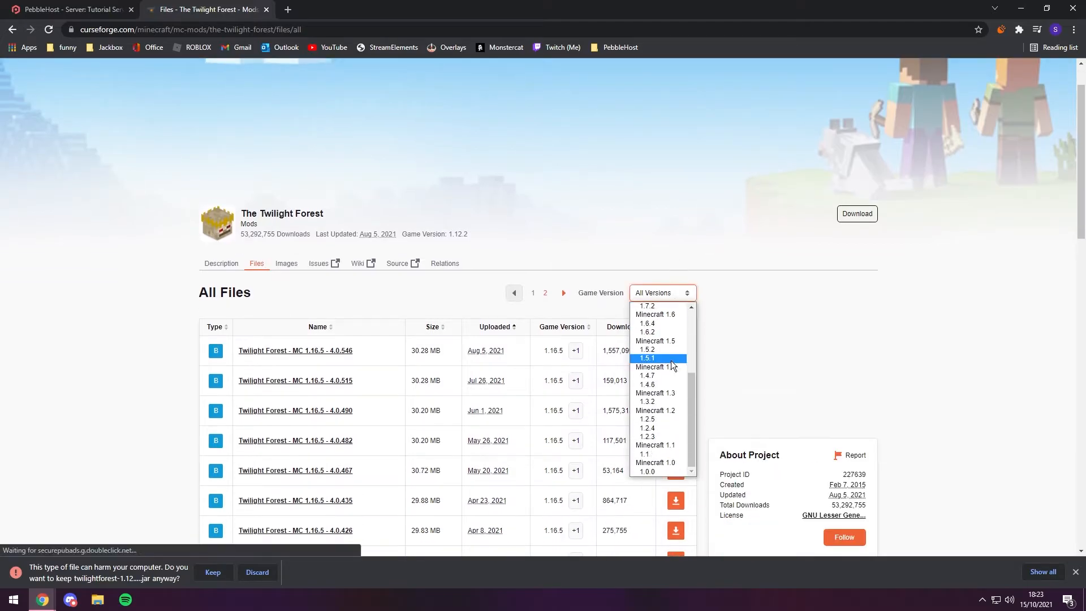
left_click(644, 454)
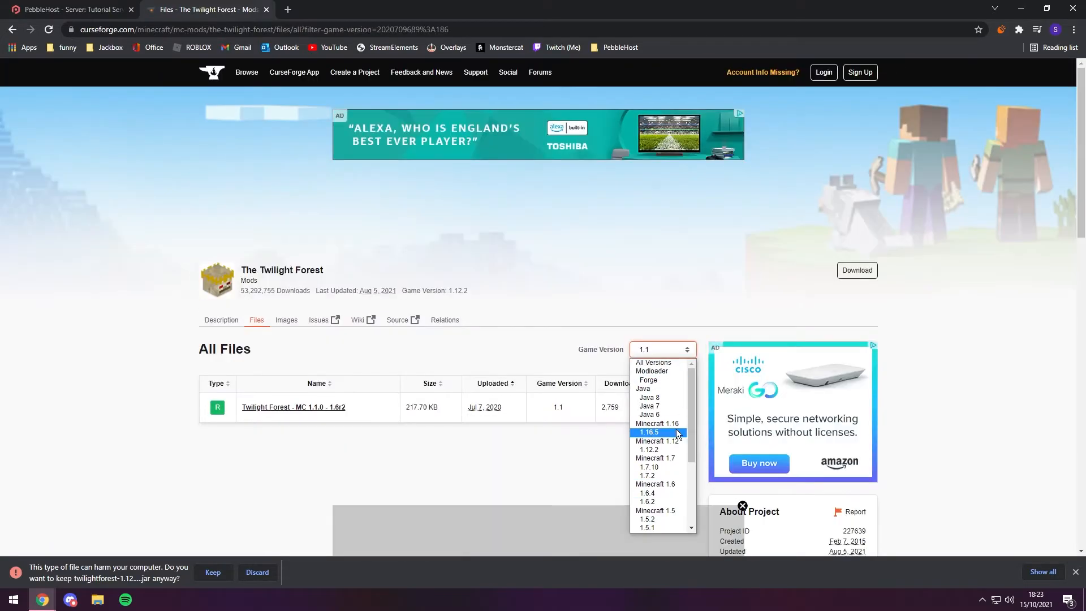
scroll("down", 3)
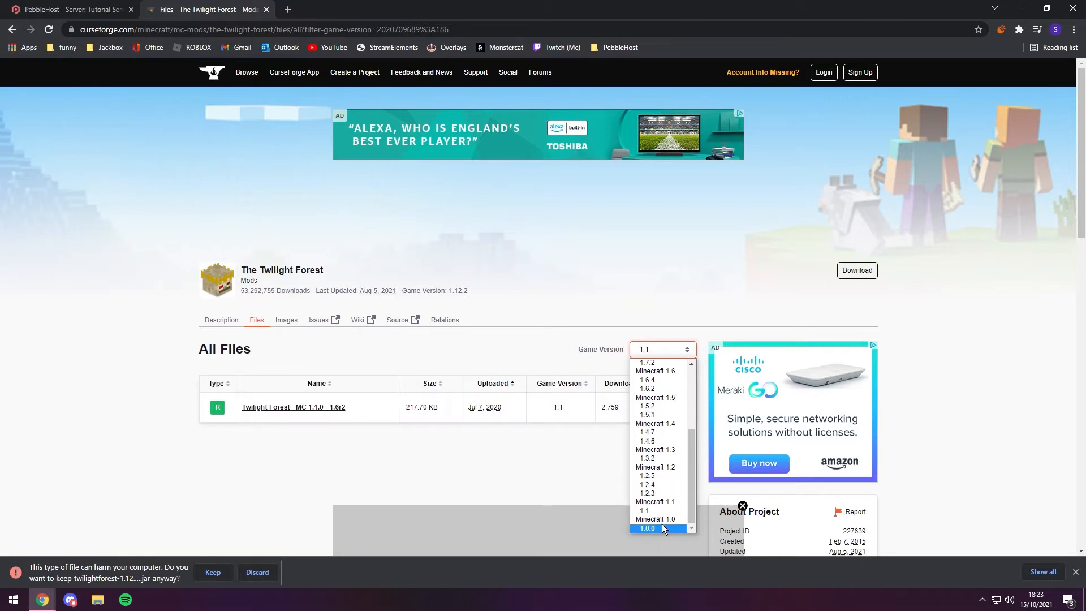
left_click(646, 529)
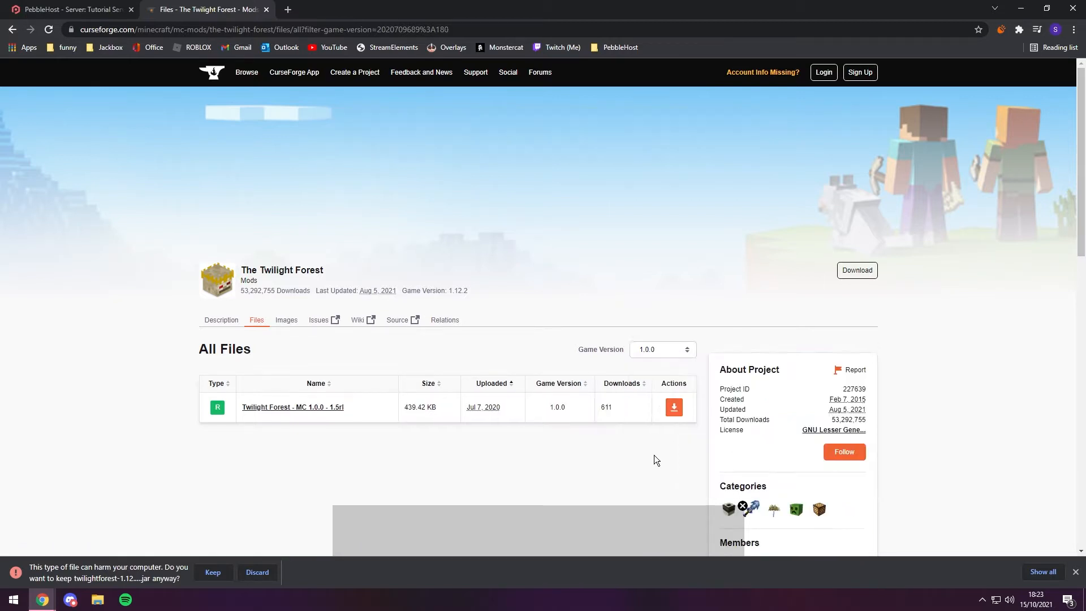
mouse_move(194, 579)
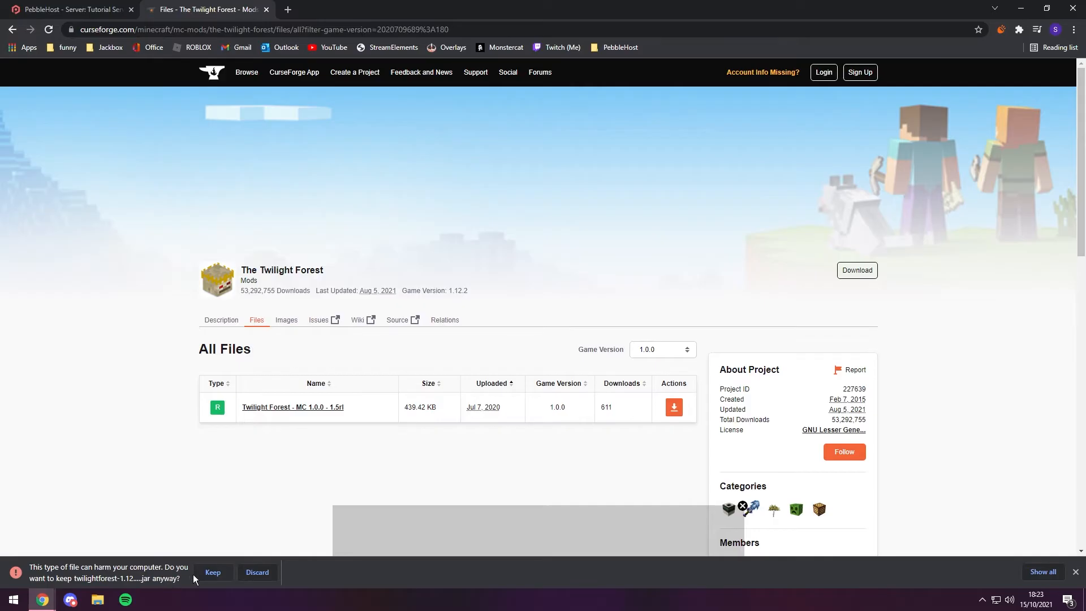
left_click(213, 572)
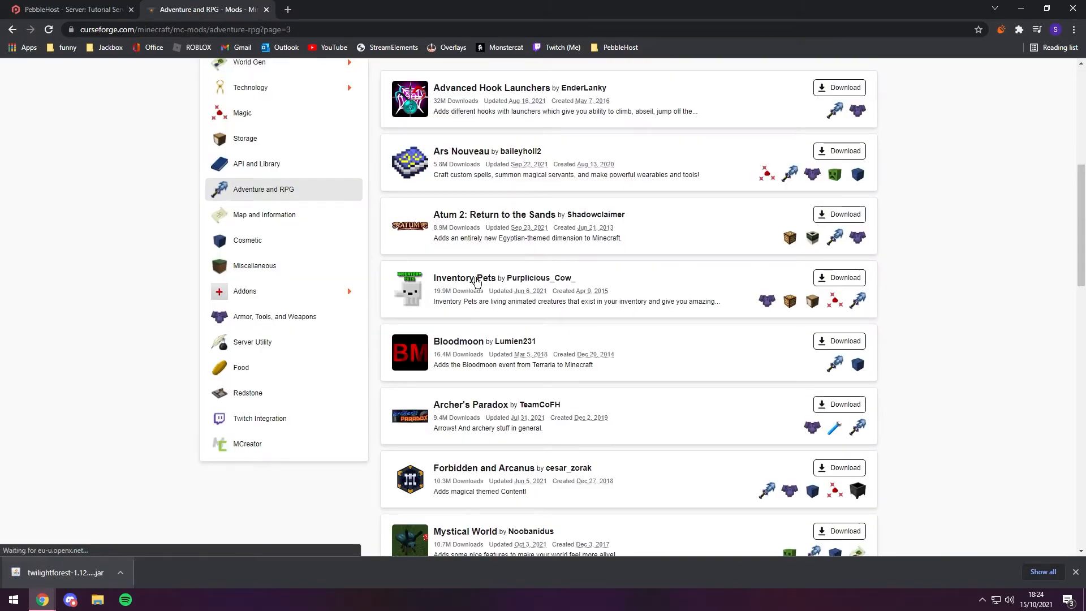
Download InventoryPets-1.12.2-2.0.15 from the Inventory Pets files list and keep the jar.
left_click(464, 278)
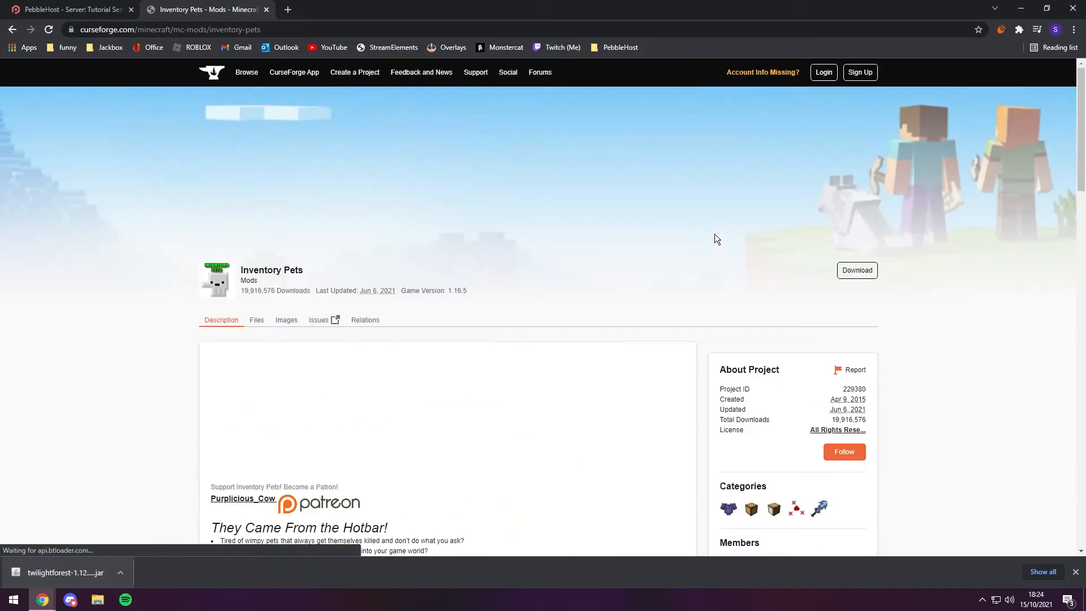
scroll("down", 3)
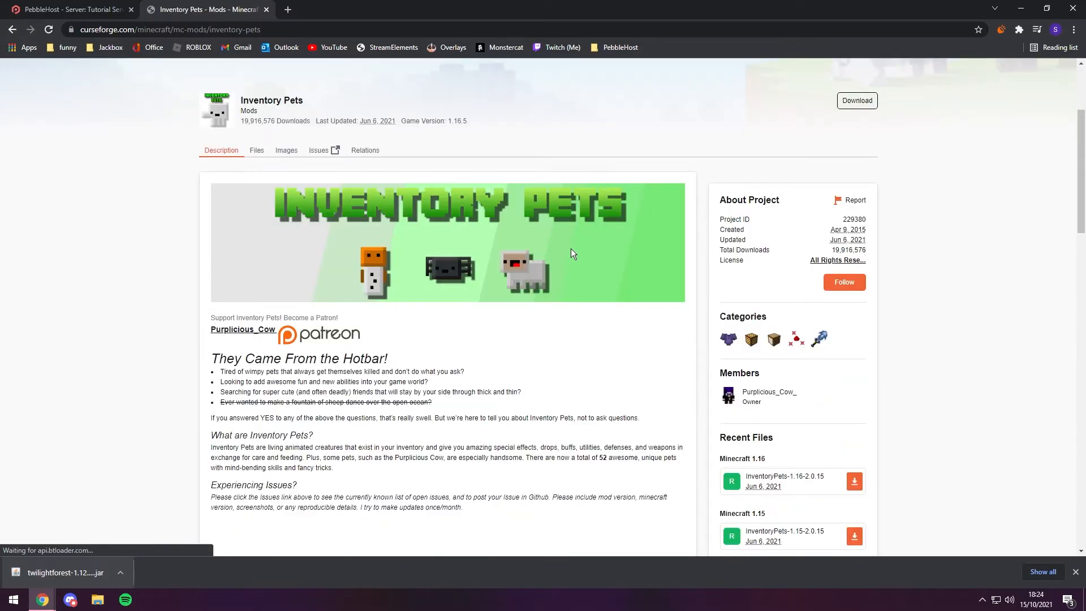
left_click(256, 151)
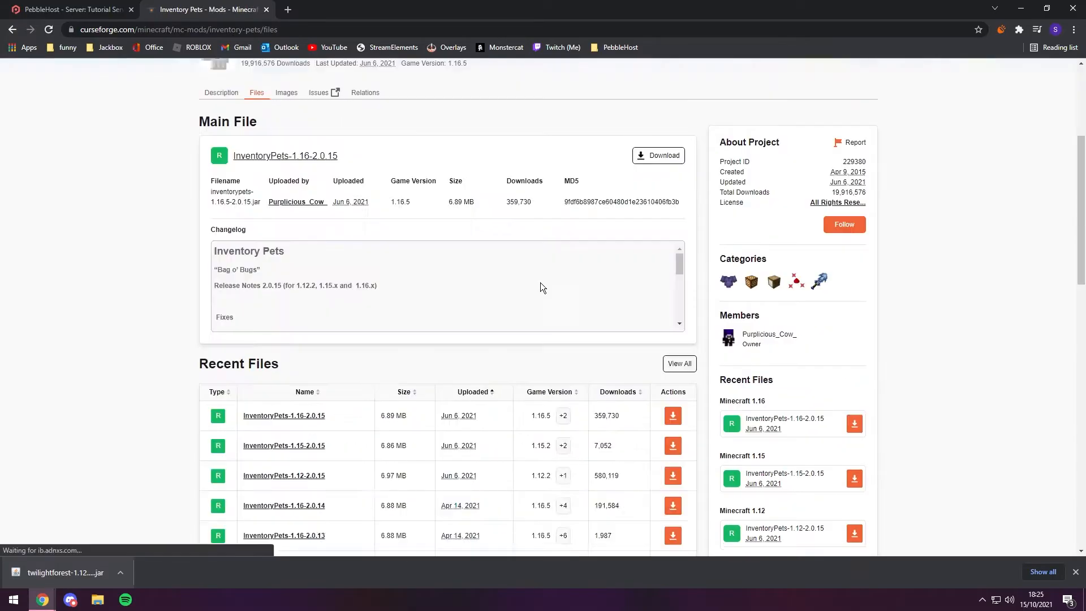
scroll("up", 3)
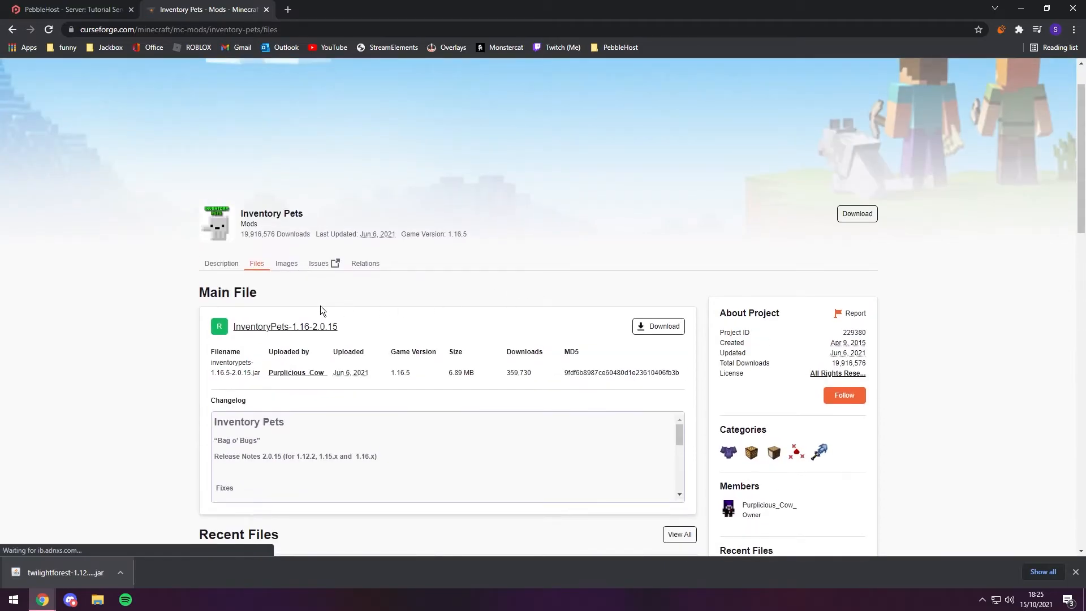
scroll("down", 3)
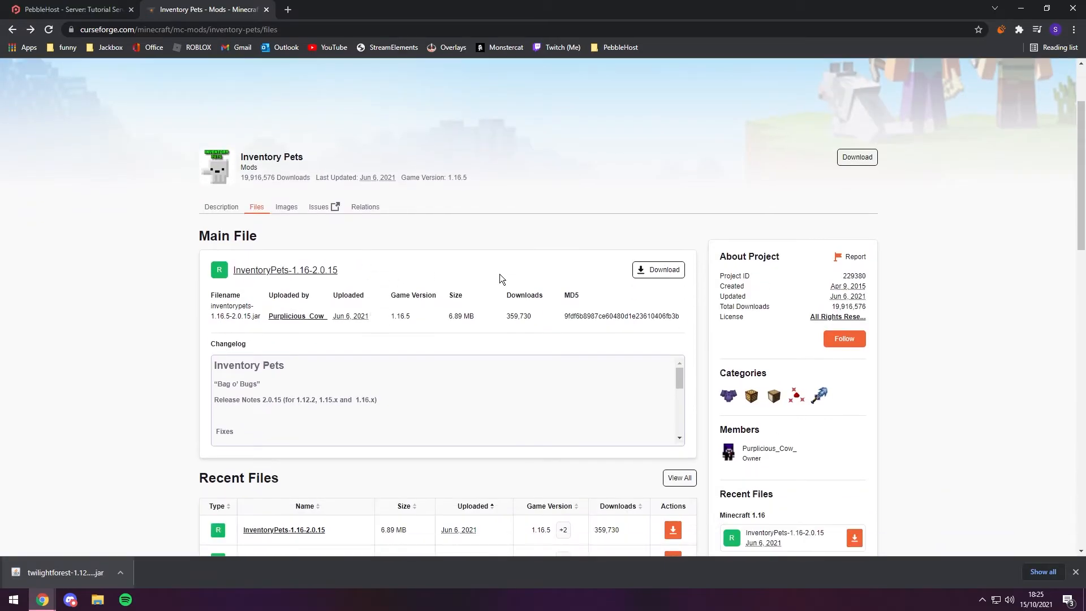
scroll("down", 3)
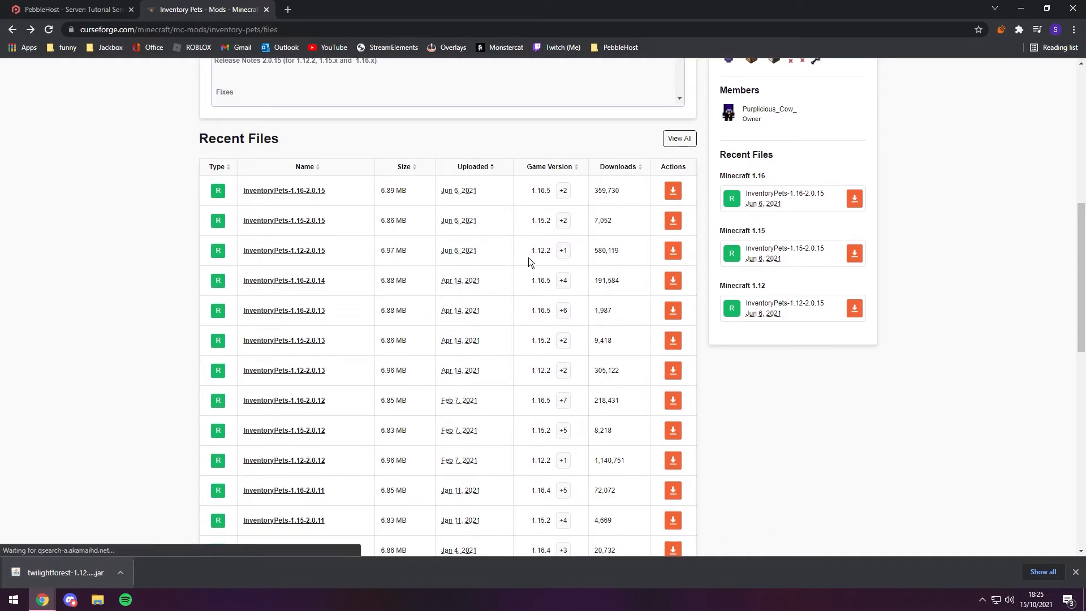
mouse_move(671, 251)
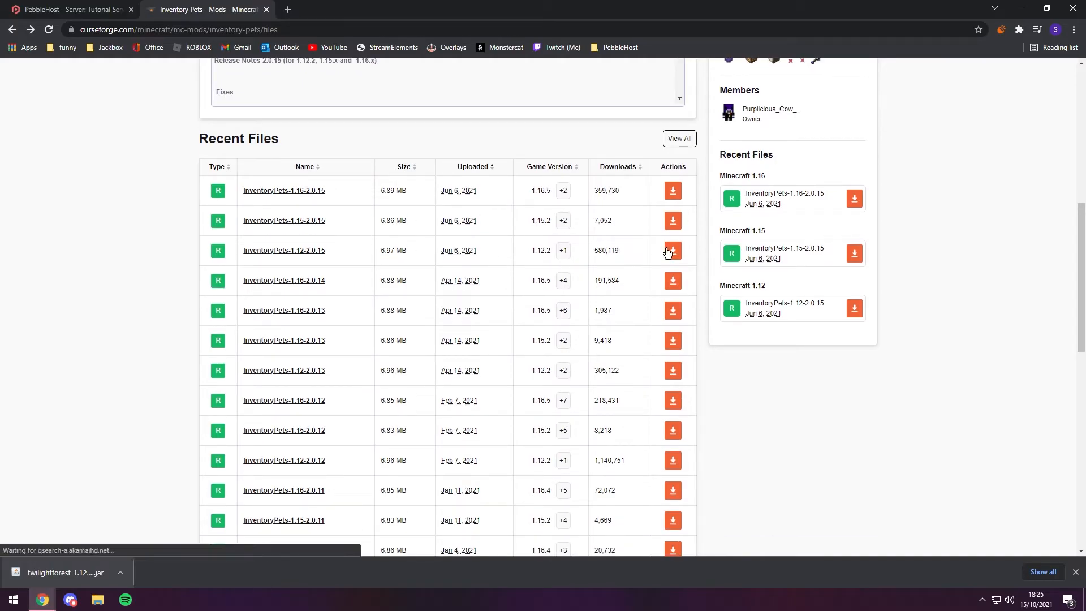
left_click(671, 250)
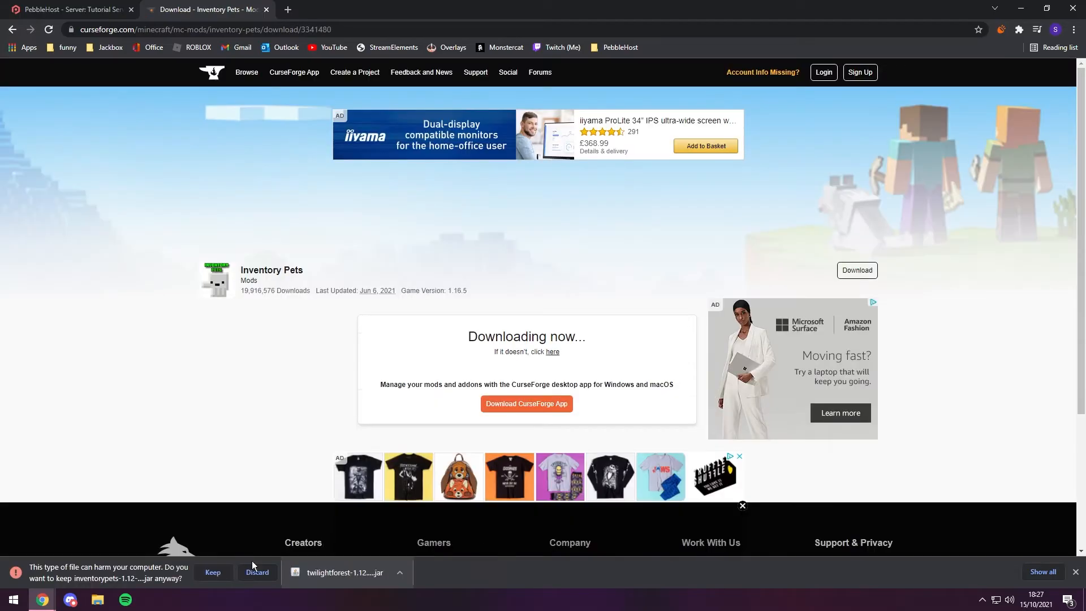
left_click(213, 572)
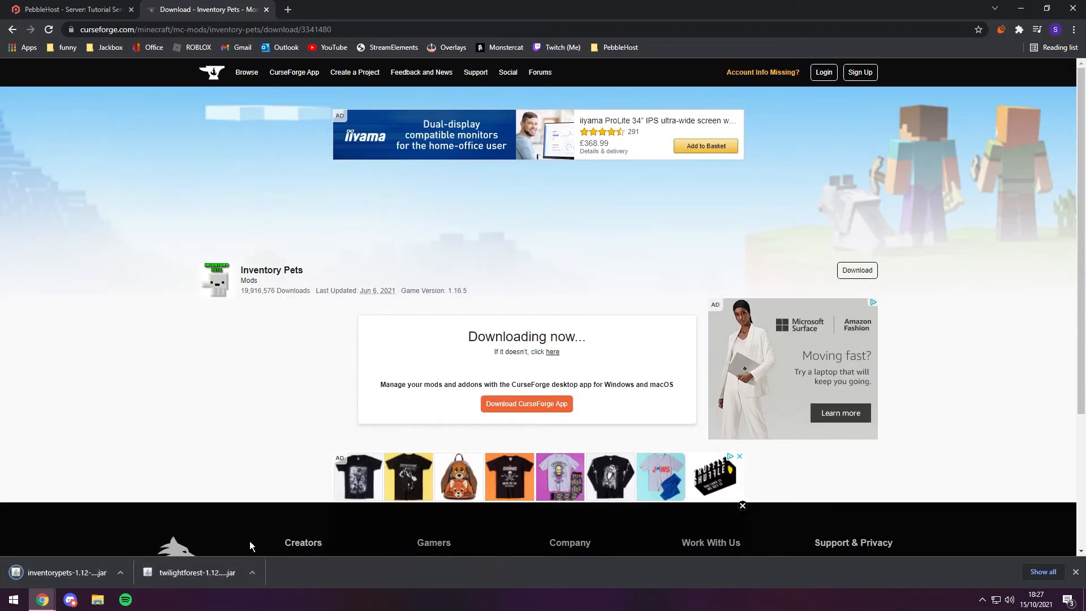
mouse_move(270, 533)
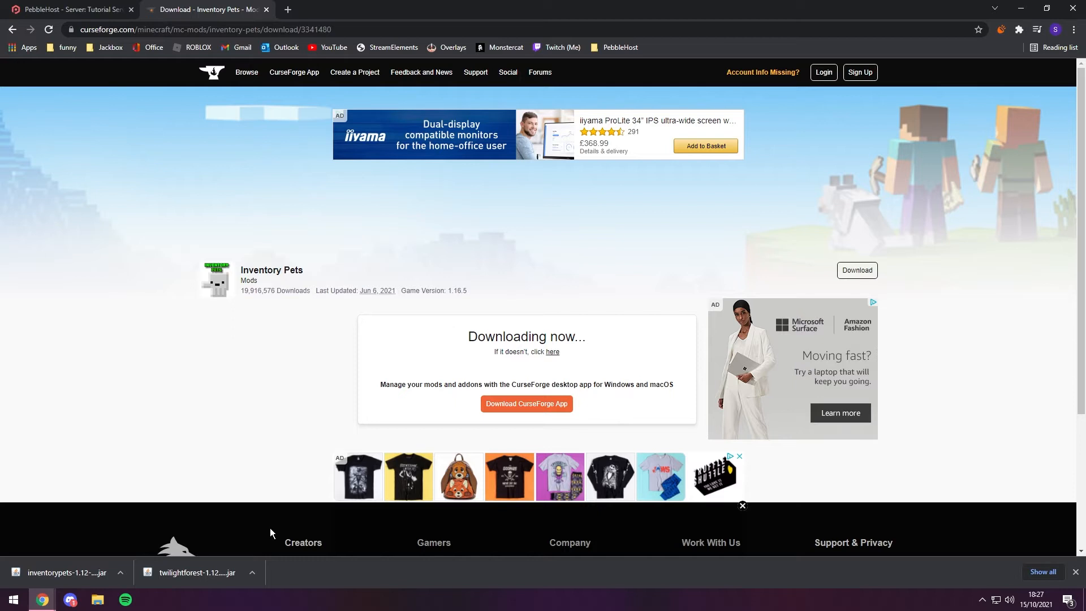
mouse_move(309, 477)
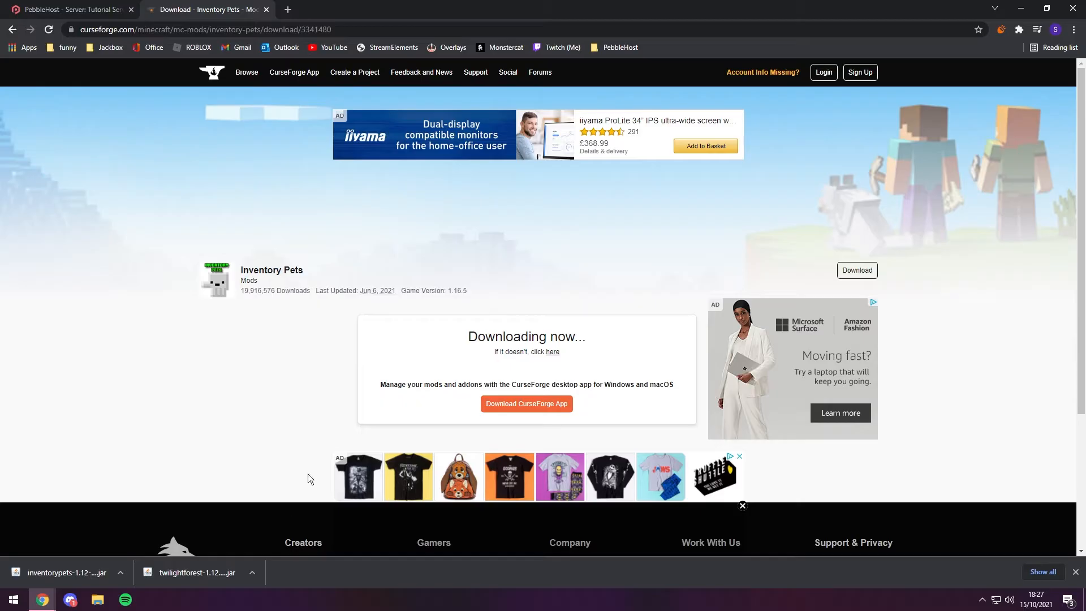
Navigate PebbleHost's File Manager into the Tutorial Server's empty mods folder.
left_click(69, 9)
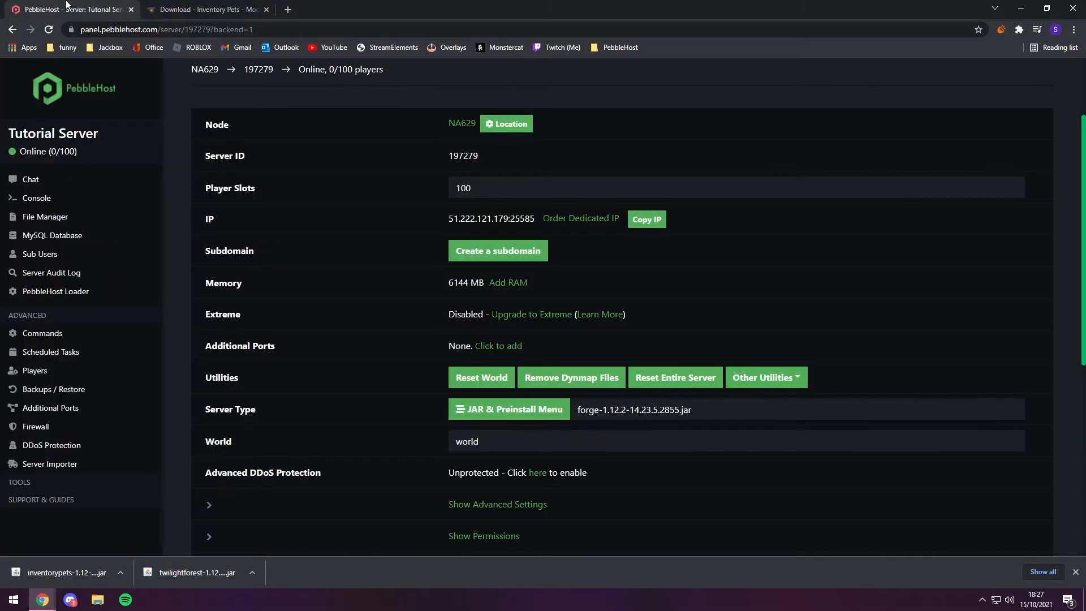
left_click(44, 218)
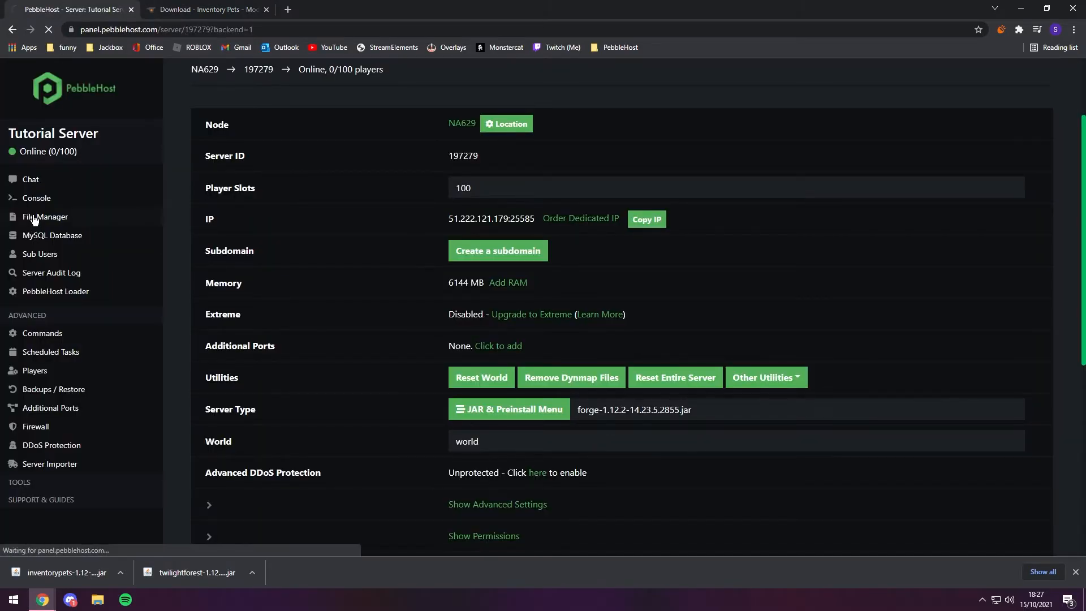
left_click(44, 216)
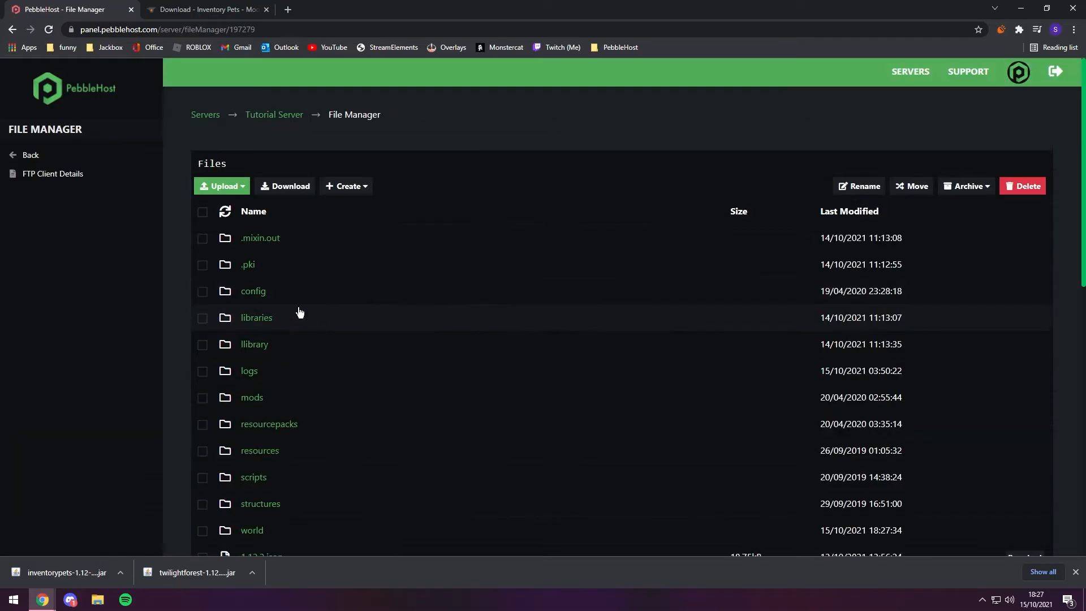
left_click(225, 212)
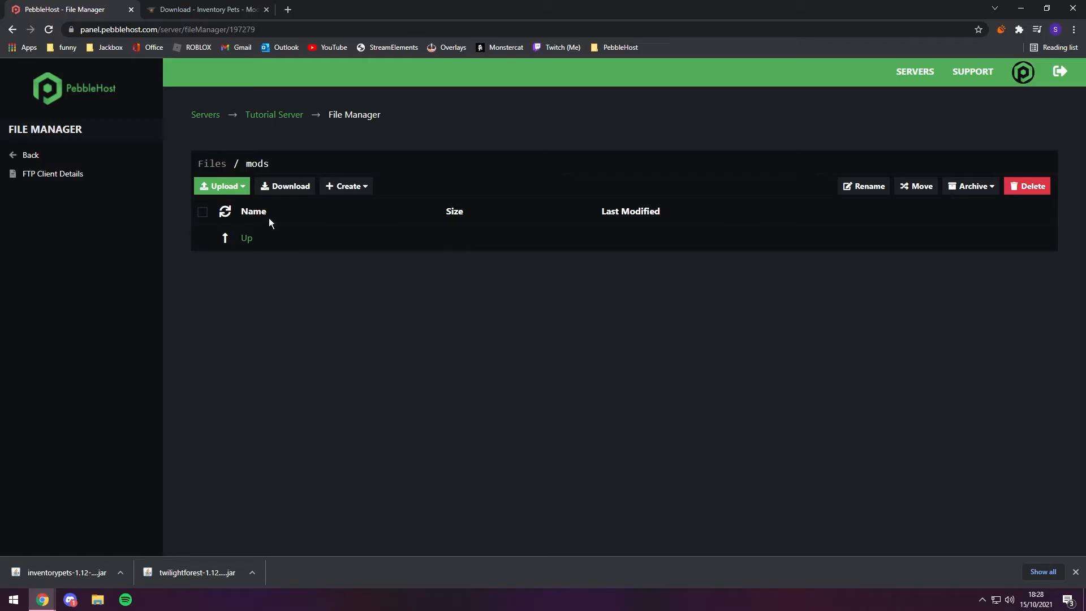
Upload the Inventory Pets and Twilight Forest jars into the server's mods folder.
left_click(222, 185)
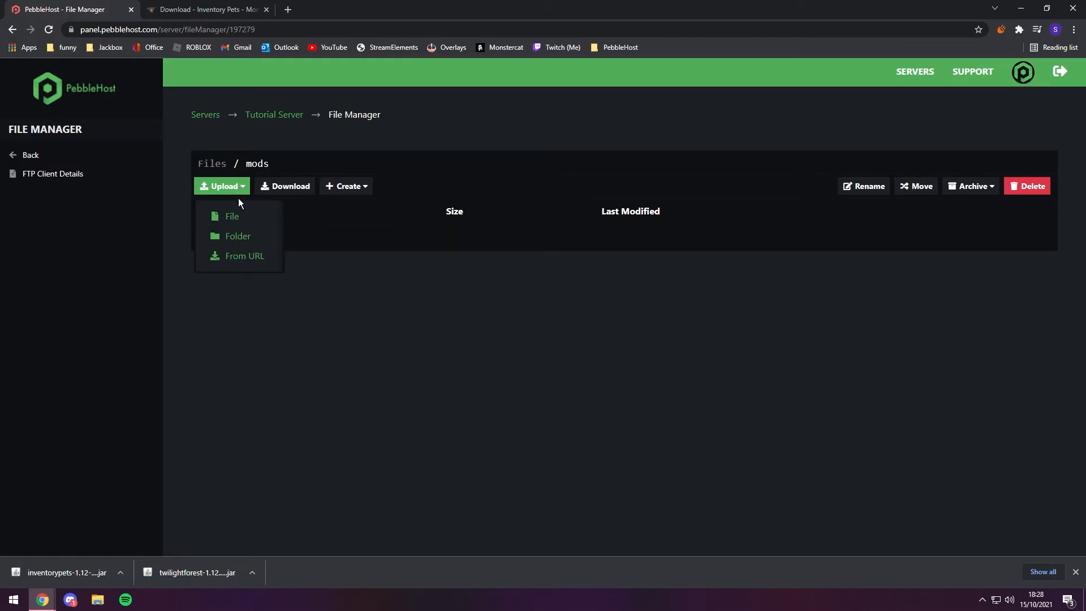
left_click(232, 216)
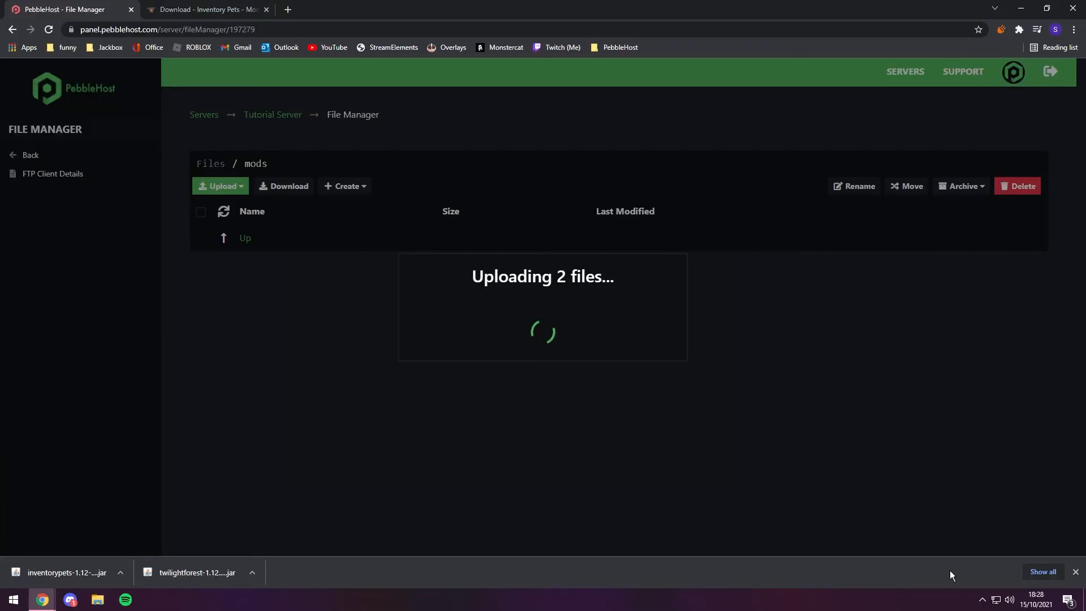
mouse_move(762, 514)
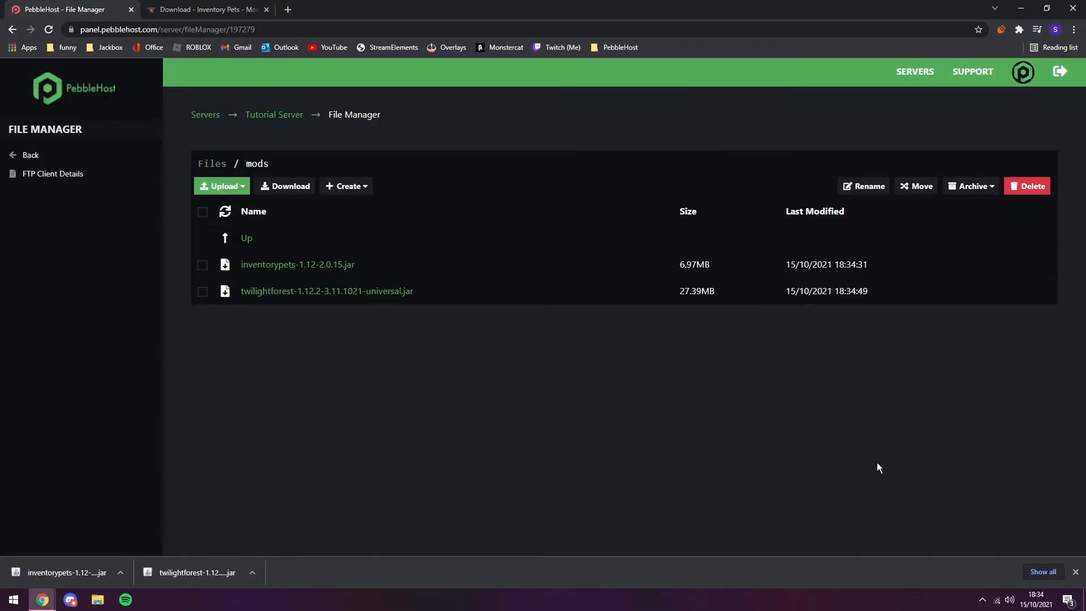
mouse_move(826, 415)
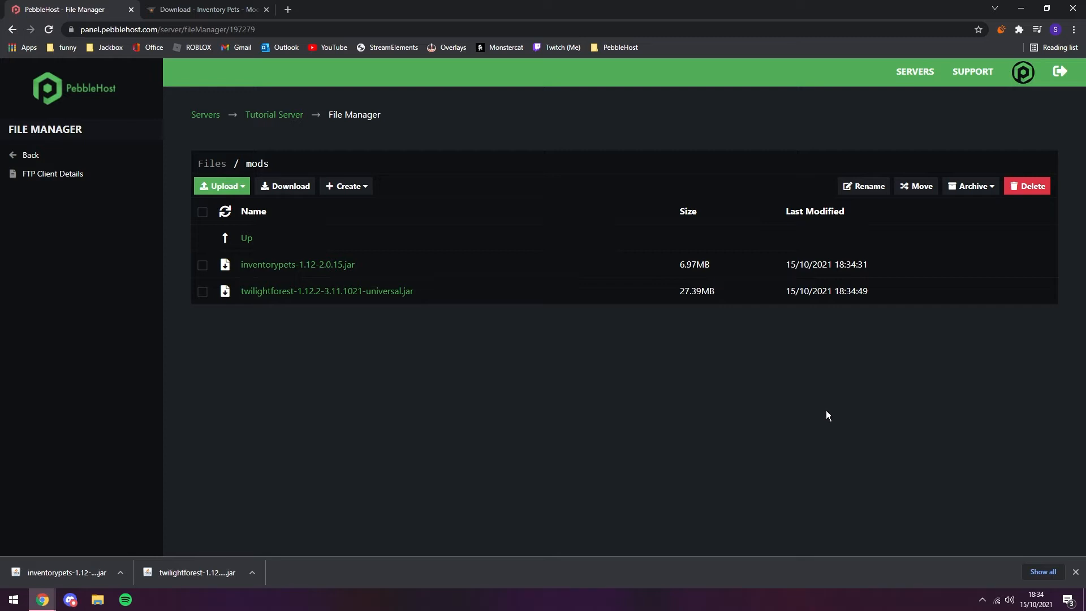
mouse_move(774, 394)
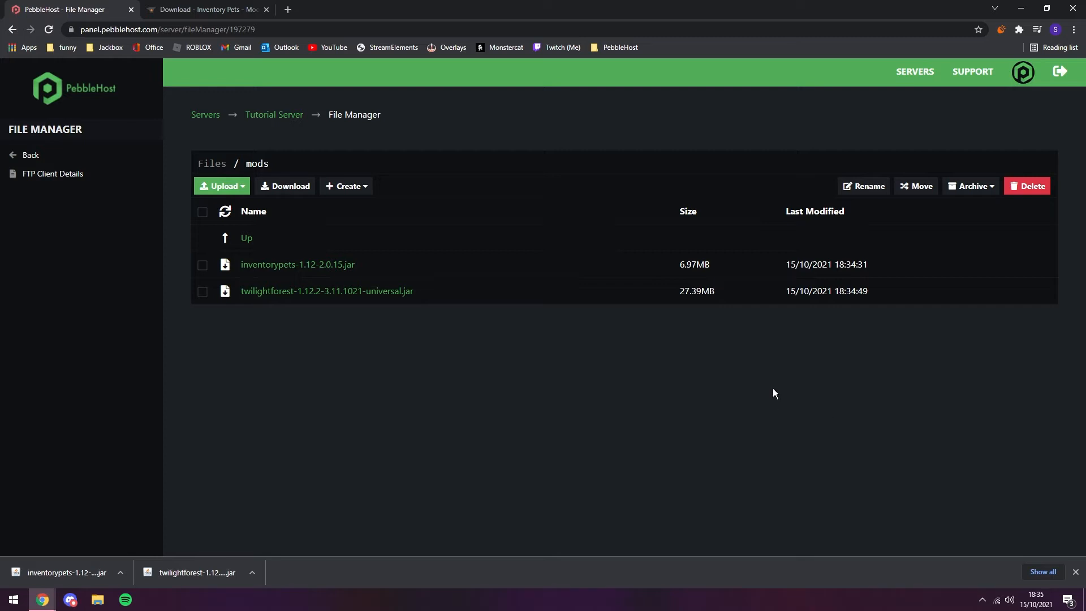
left_click(12, 599)
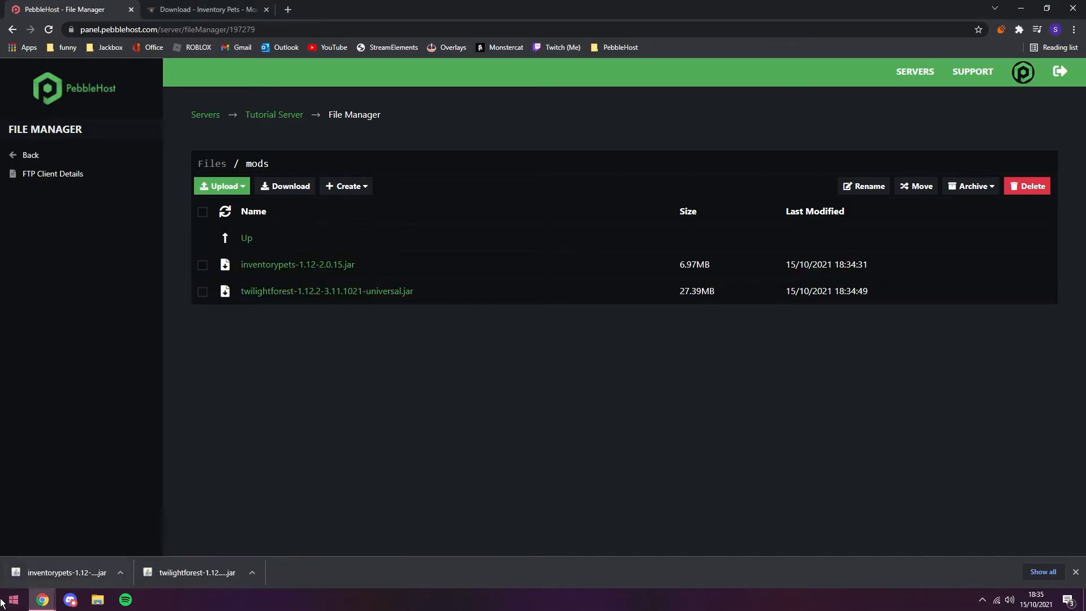
Search %appdata% from the Start menu to reach the roaming AppData folder.
left_click(10, 600)
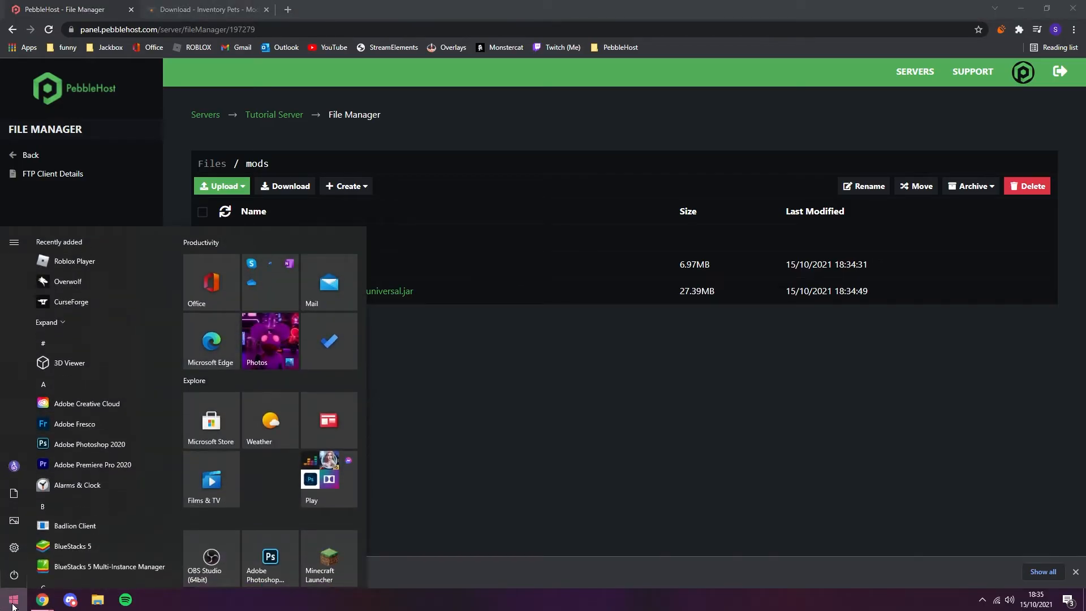
type("%appdat")
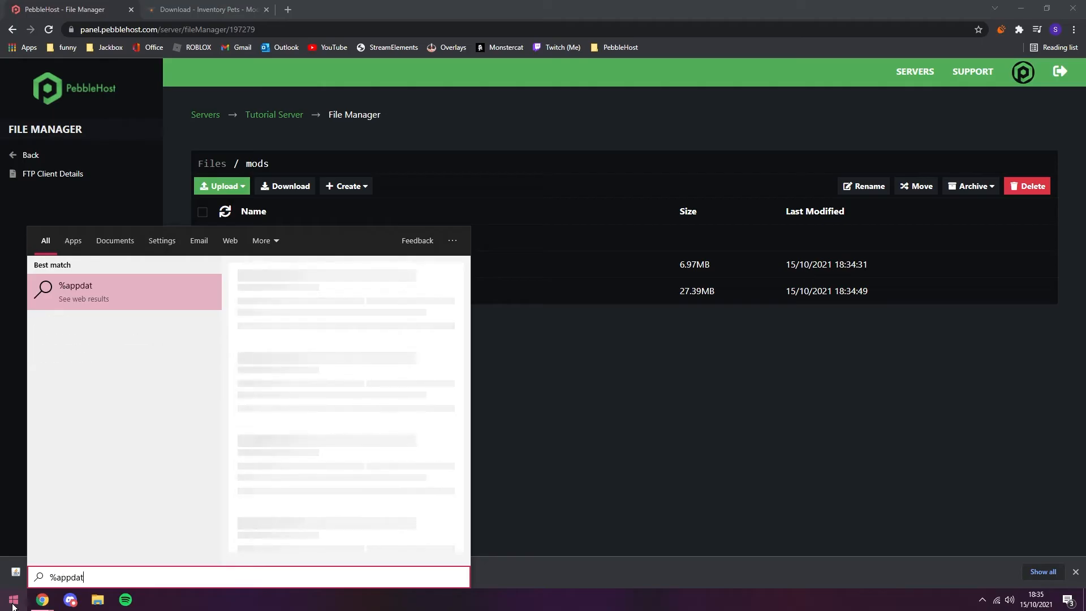
type("a%")
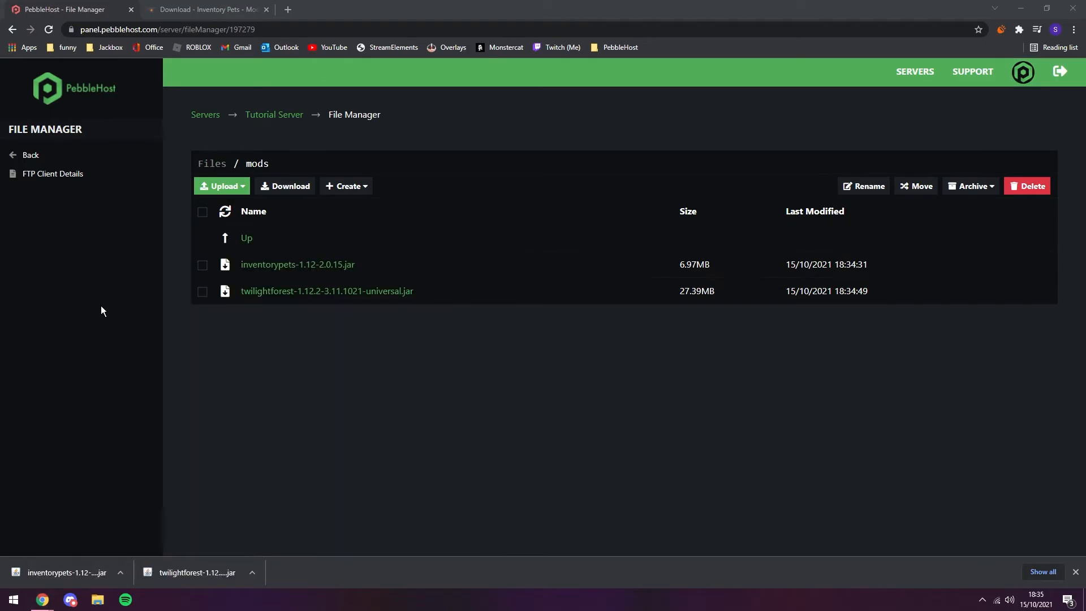
Go into .minecraft's mods folder and delete the ironchest jar.
left_click(97, 600)
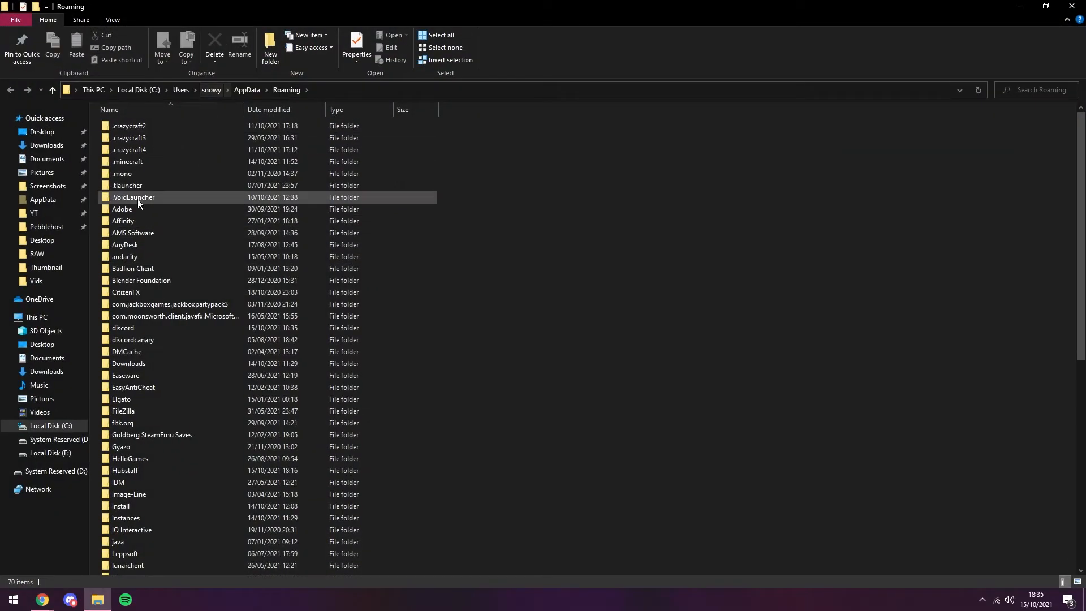
double_click(126, 162)
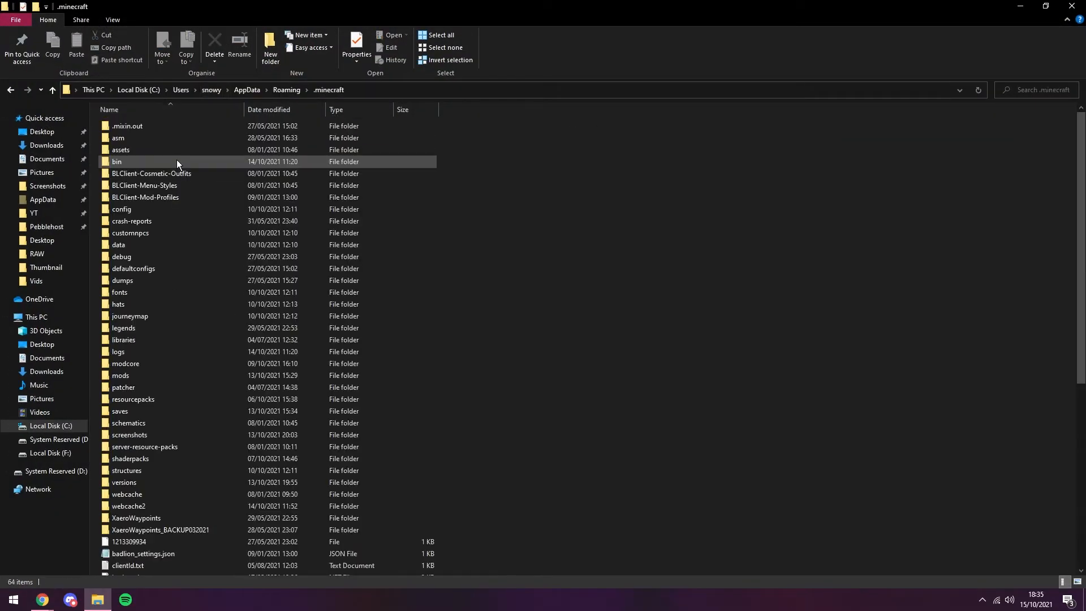
left_click(138, 387)
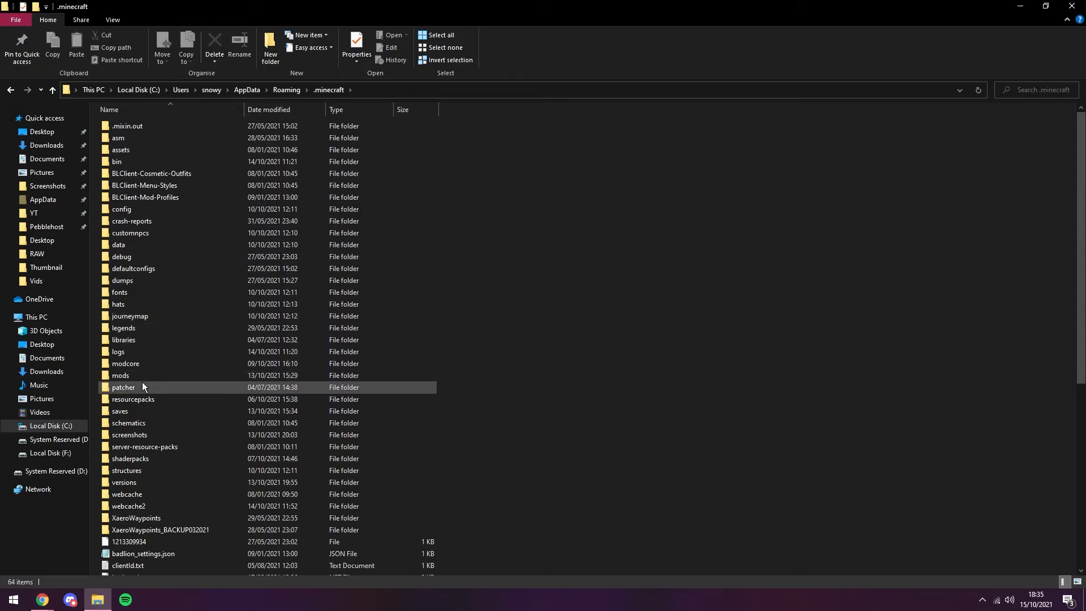
double_click(120, 375)
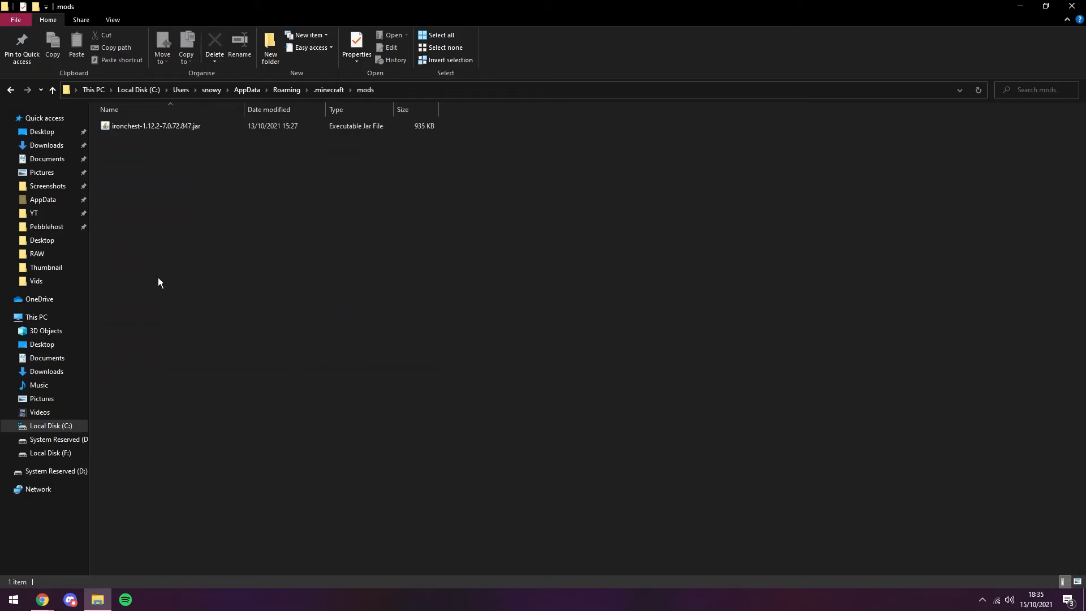
mouse_move(329, 192)
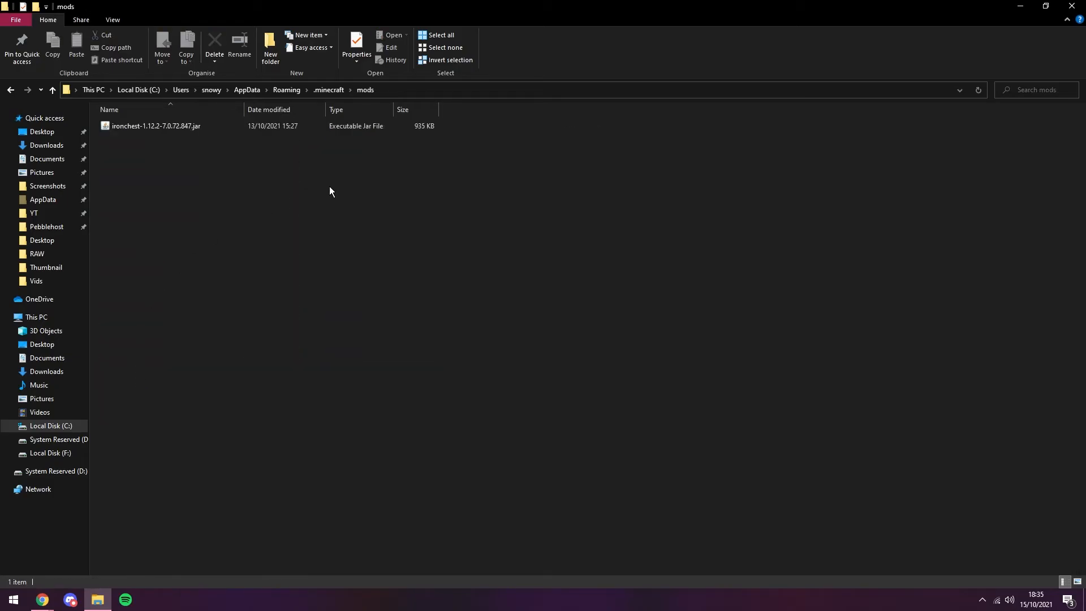
left_click(156, 126)
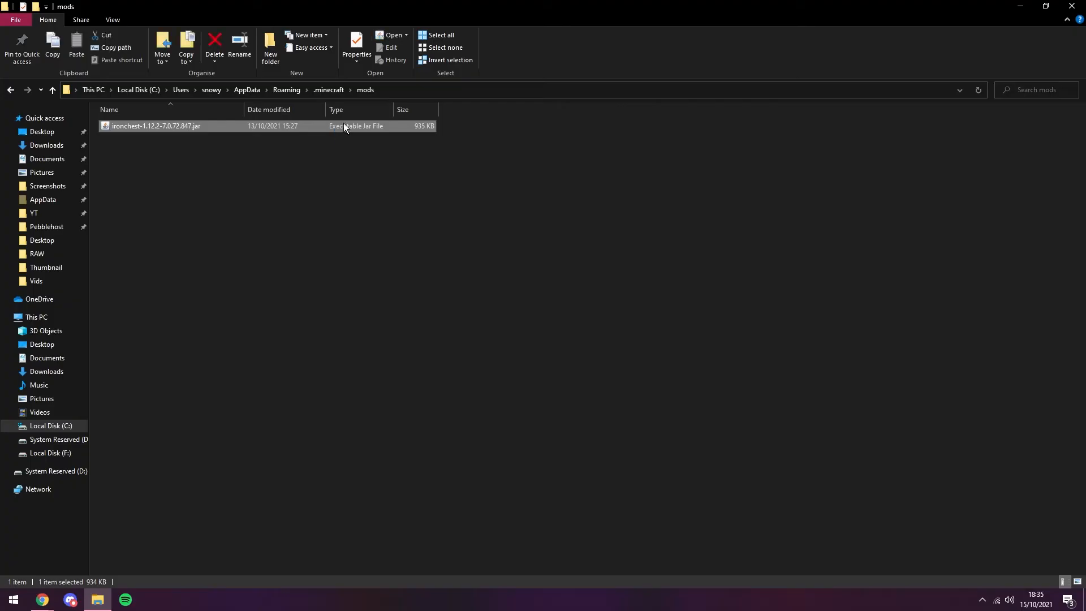
left_click(214, 42)
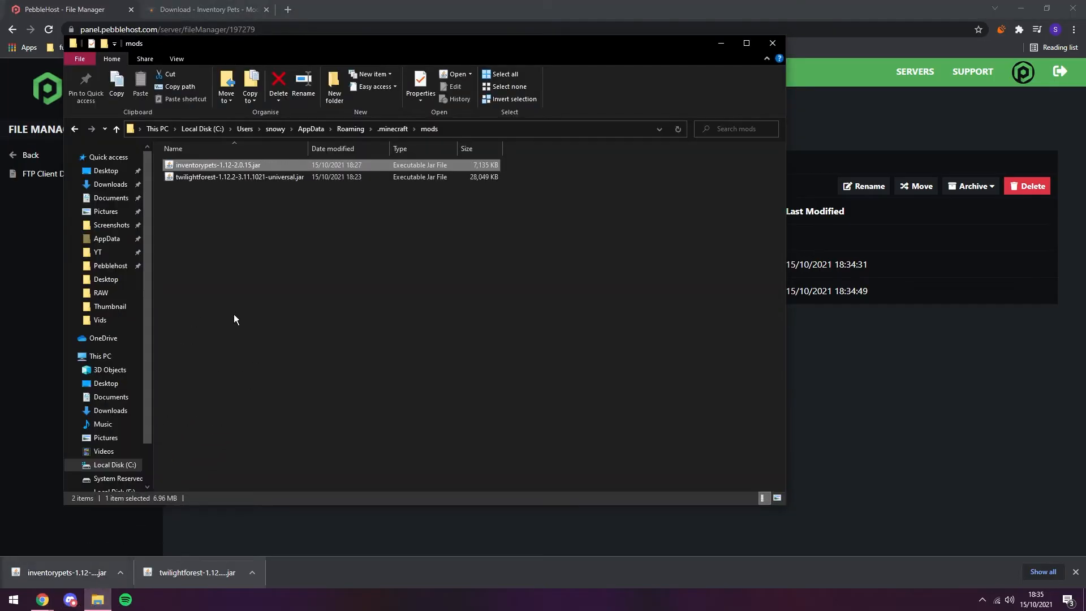
Place the Inventory Pets and Twilight Forest jars in the local mods folder and launch Forge 1.12.2.
left_click(258, 217)
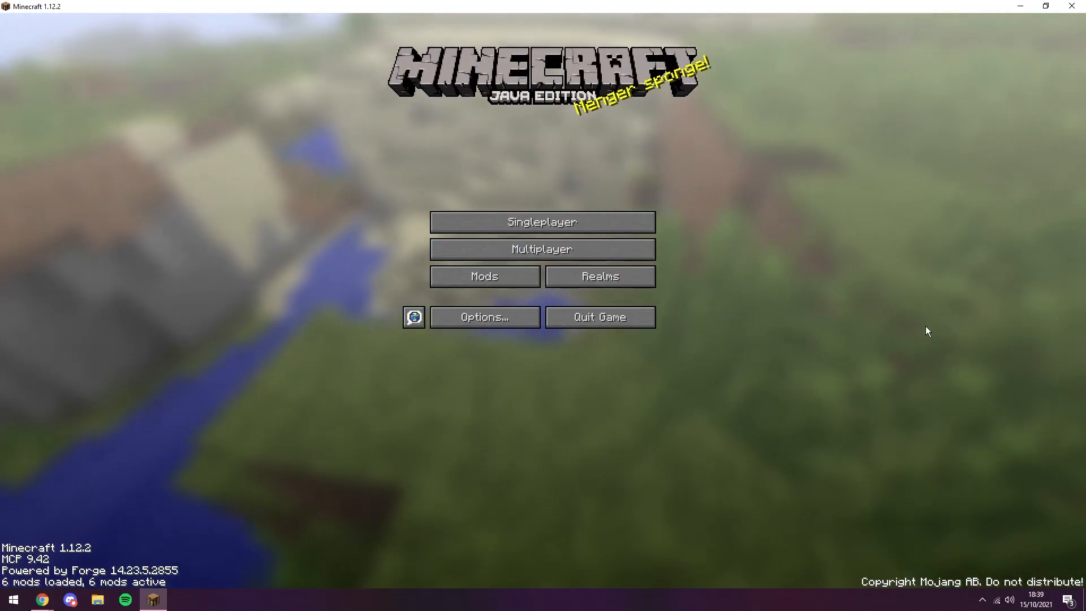
Enter a singleplayer world and view the Twilight Forest and Inventory Pets creative inventory tabs.
left_click(542, 249)
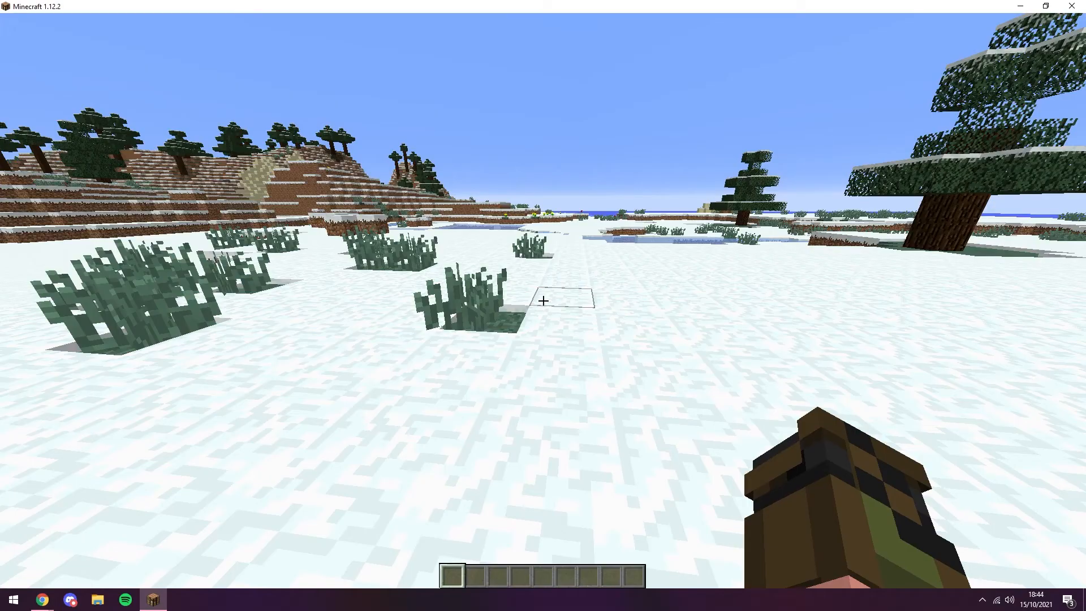
mouse_move(543, 304)
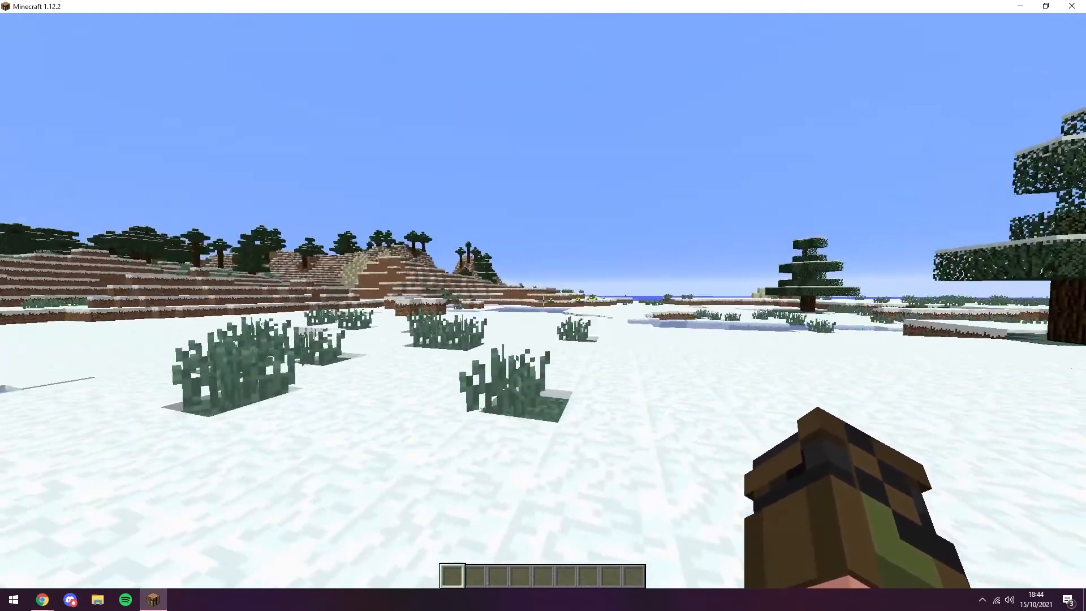
key("e")
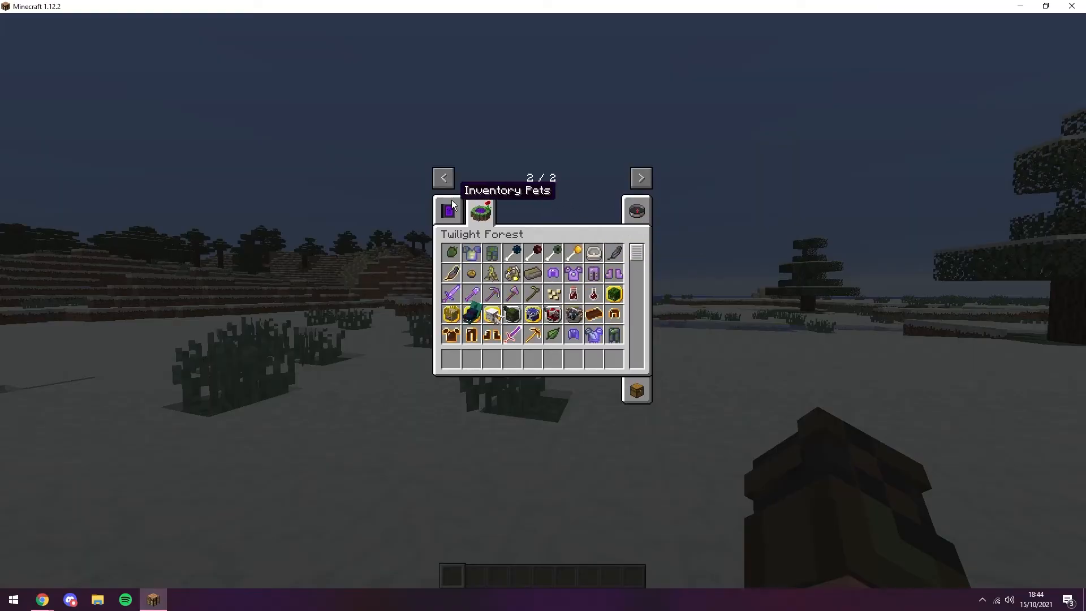
left_click(449, 211)
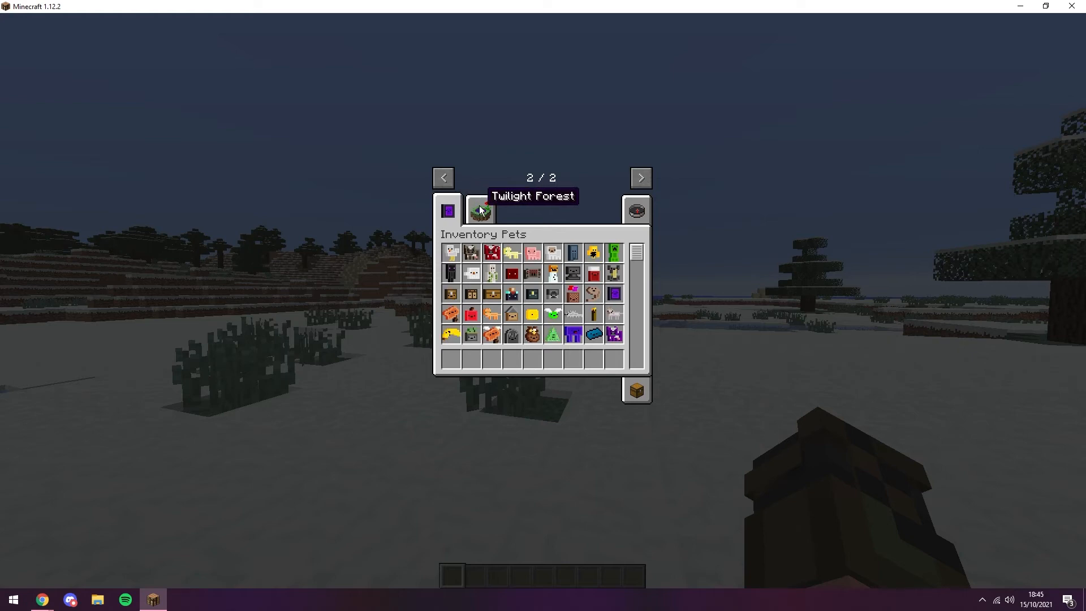
left_click(480, 211)
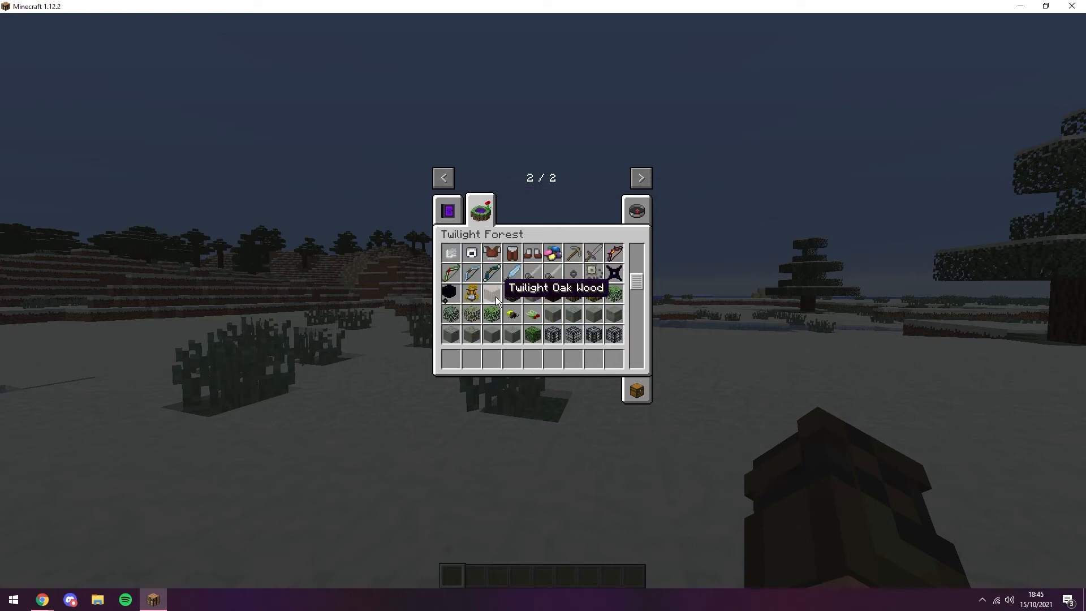
left_click(480, 210)
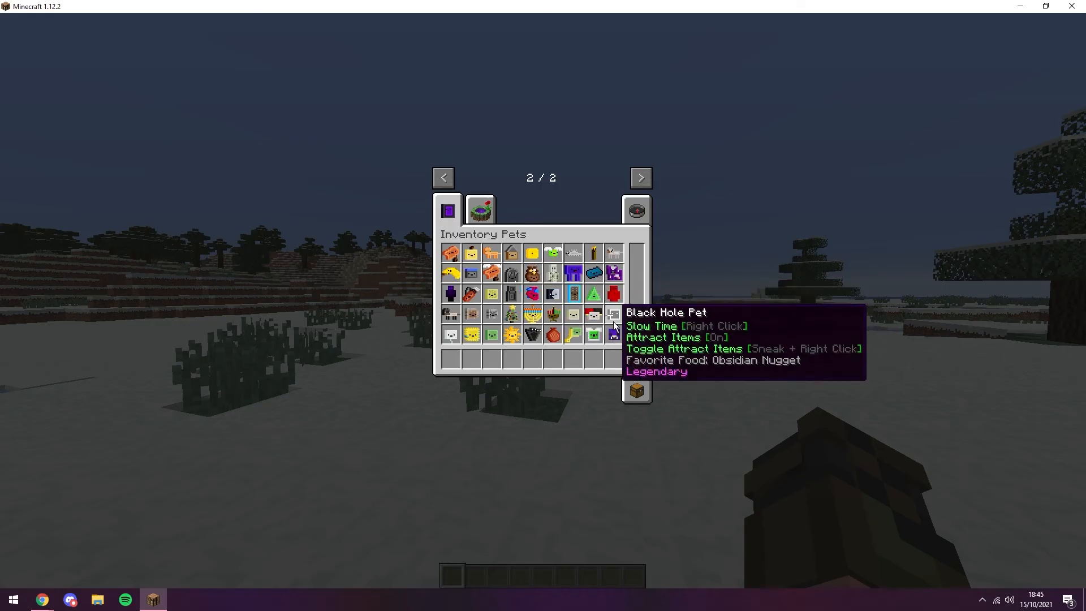
mouse_move(639, 327)
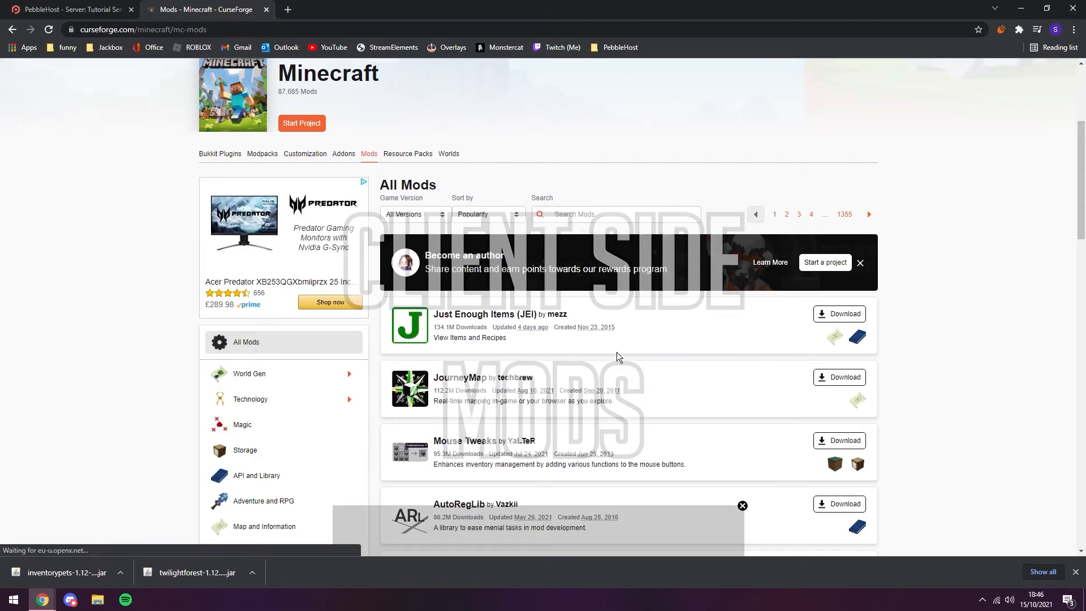
Start the Just Enough Items (JEI) download for Minecraft 1.12.2 from the CurseForge mods list.
scroll("down", 3)
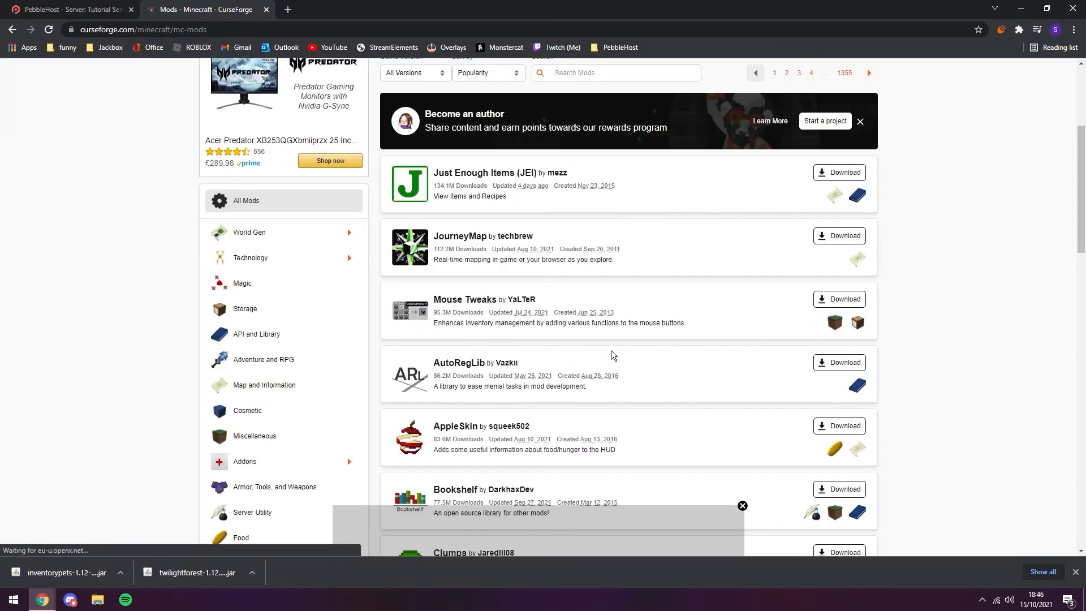
mouse_move(538, 171)
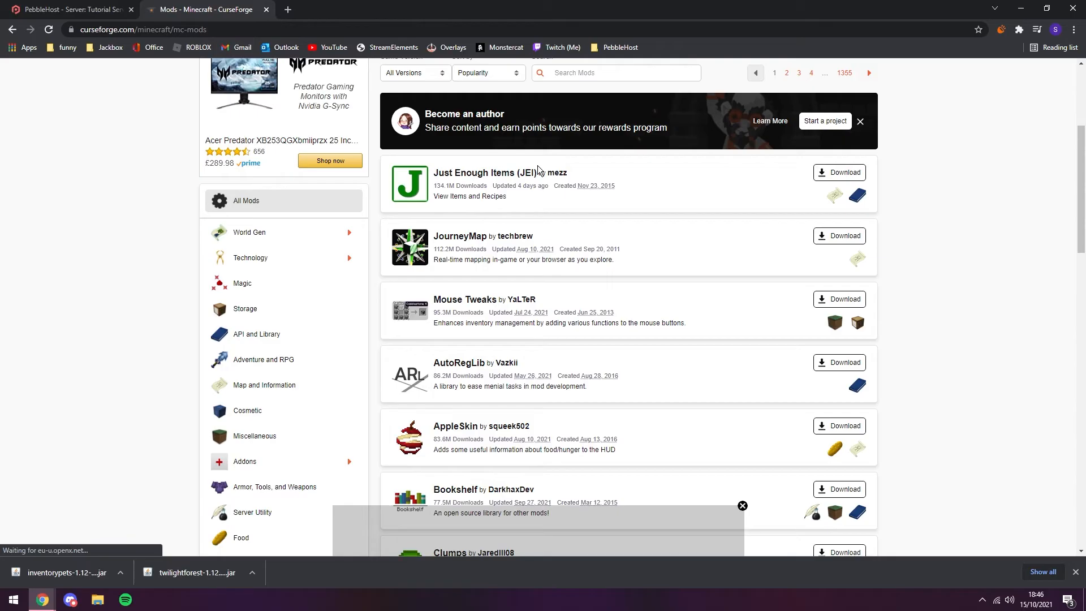
mouse_move(817, 182)
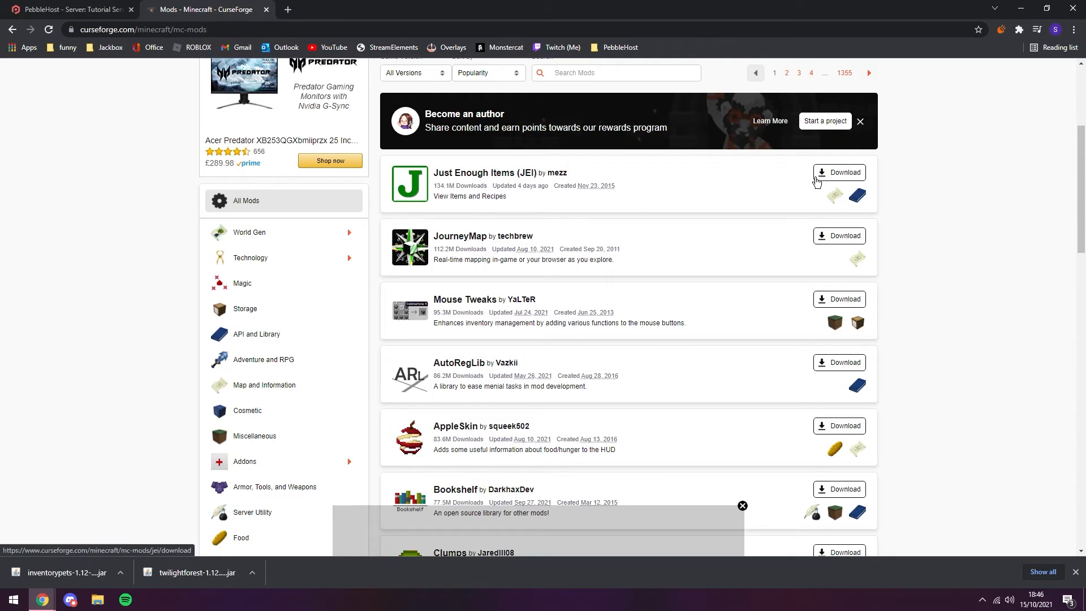
left_click(838, 172)
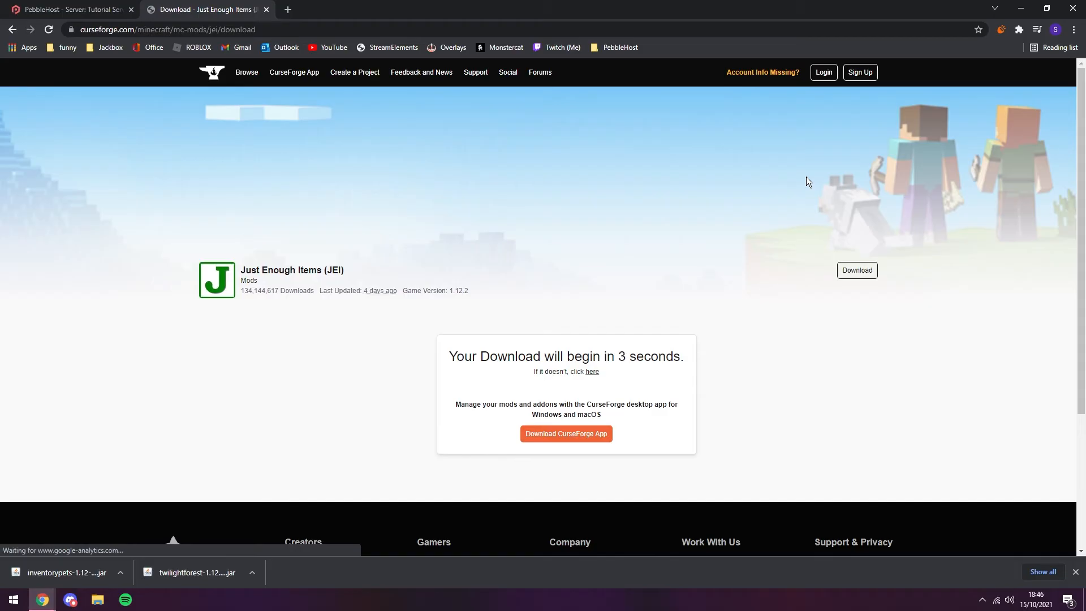
mouse_move(853, 91)
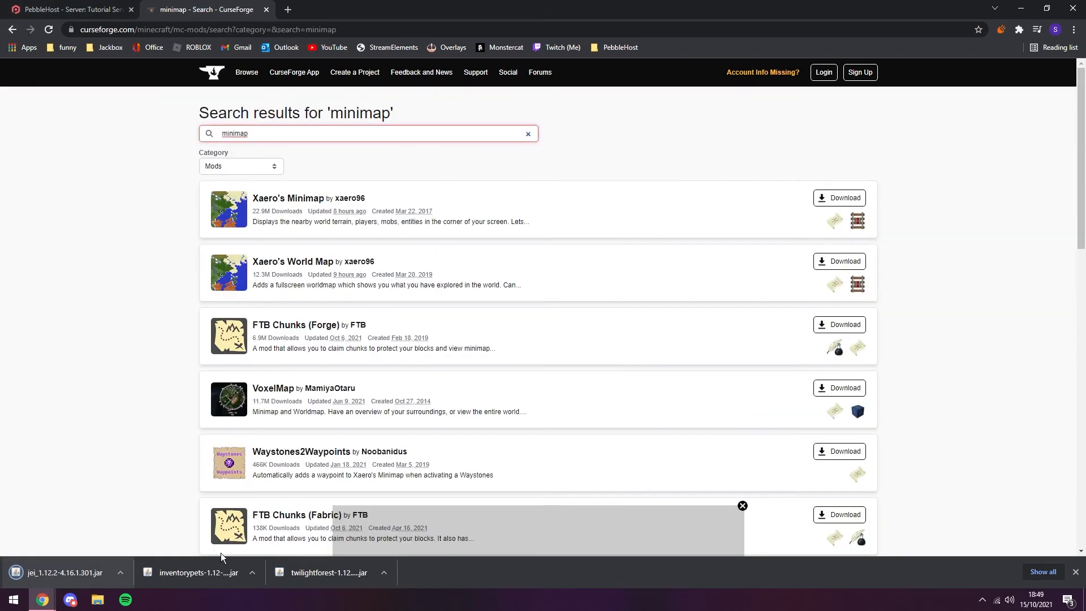
mouse_move(297, 204)
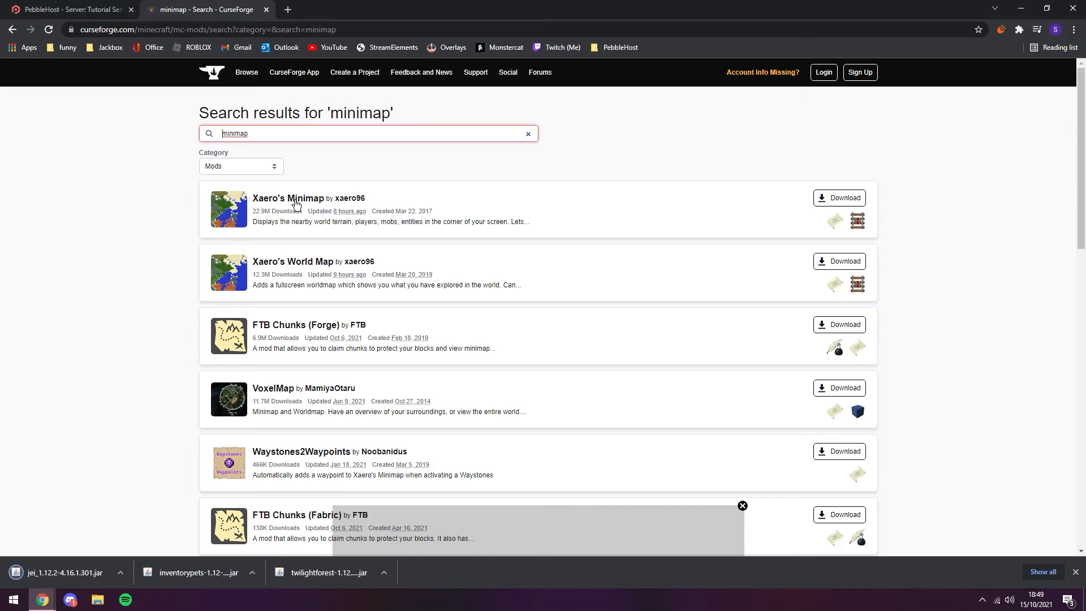
Go to Xaero's Minimap's project page and view its Files list to find the Forge 1.12.2 build.
left_click(288, 198)
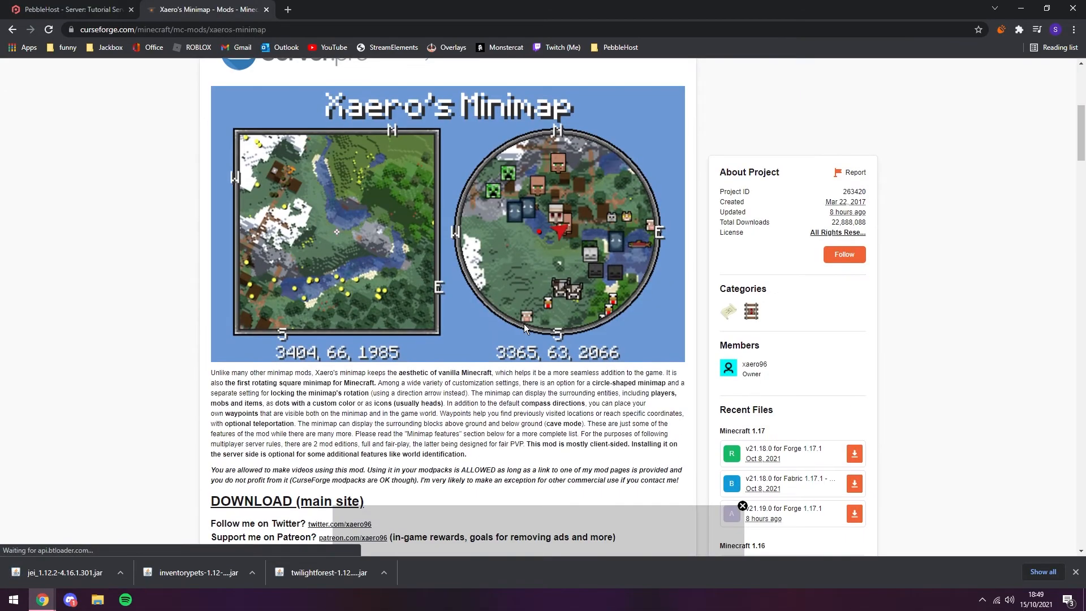
scroll("up", 3)
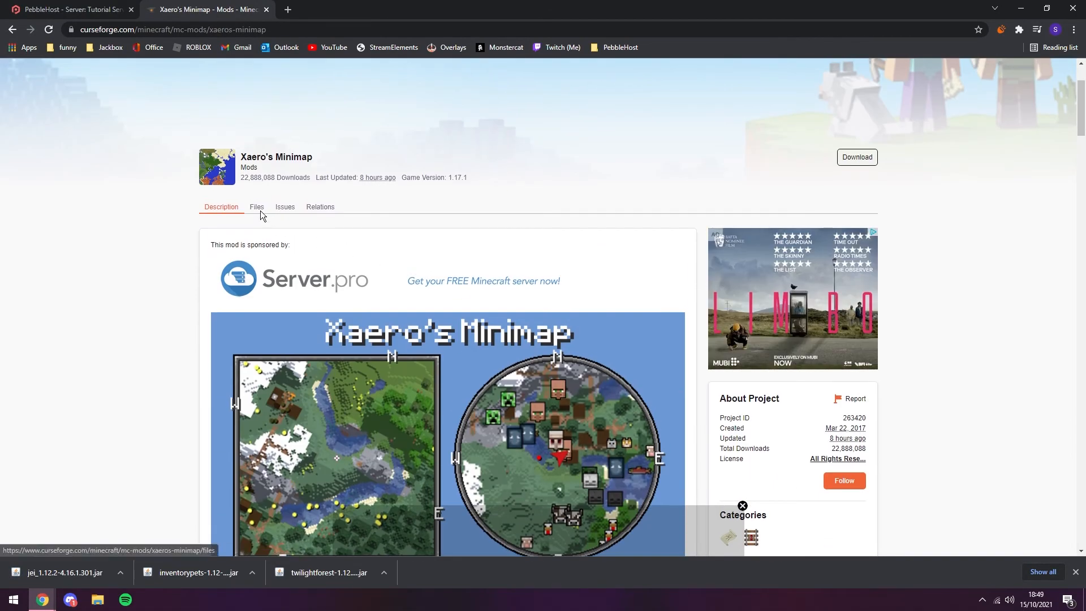
left_click(256, 206)
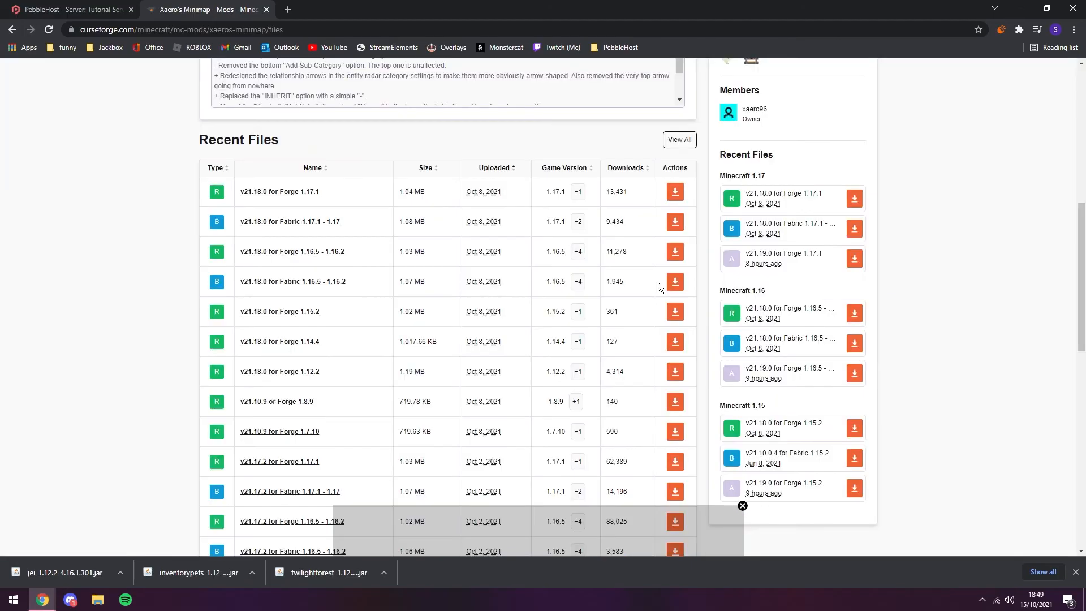
mouse_move(574, 382)
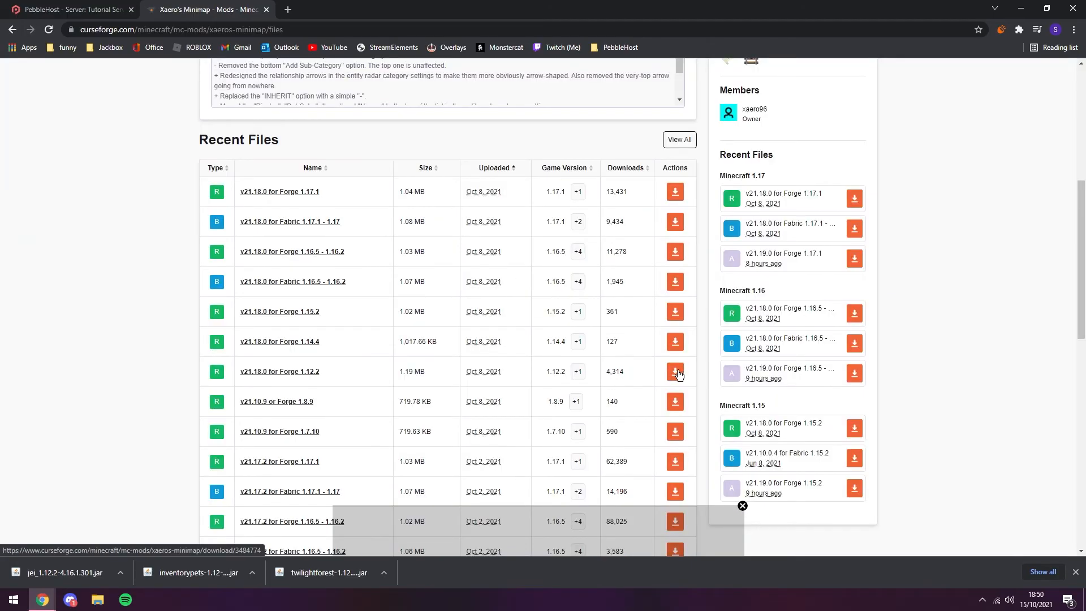
Download the Forge 1.12.2 minimap jar and place it with the JEI jar in %appdata% .minecraft > mods.
left_click(674, 371)
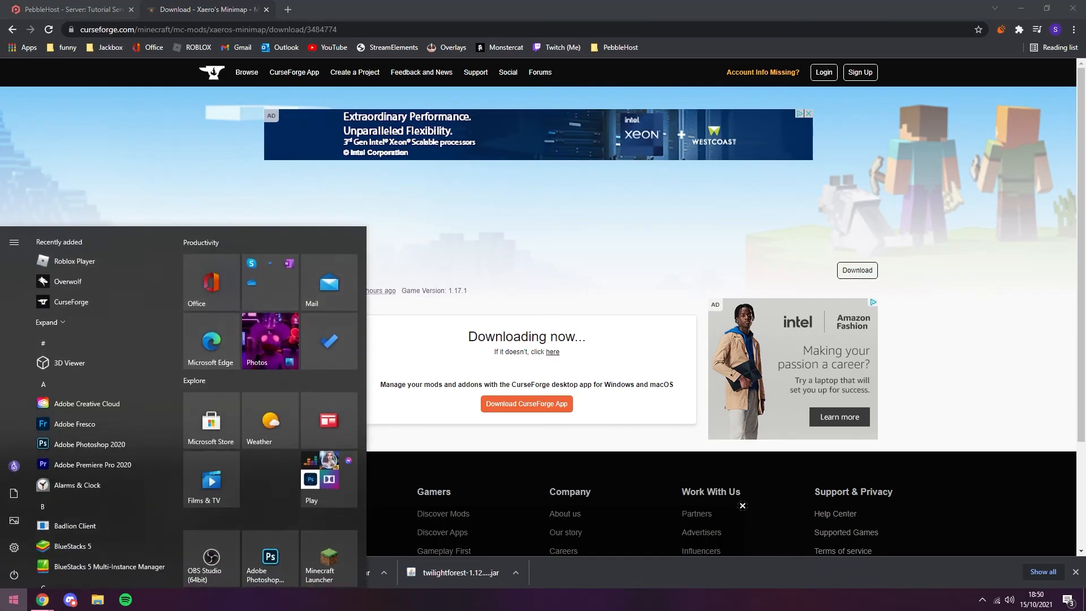
type("%appd")
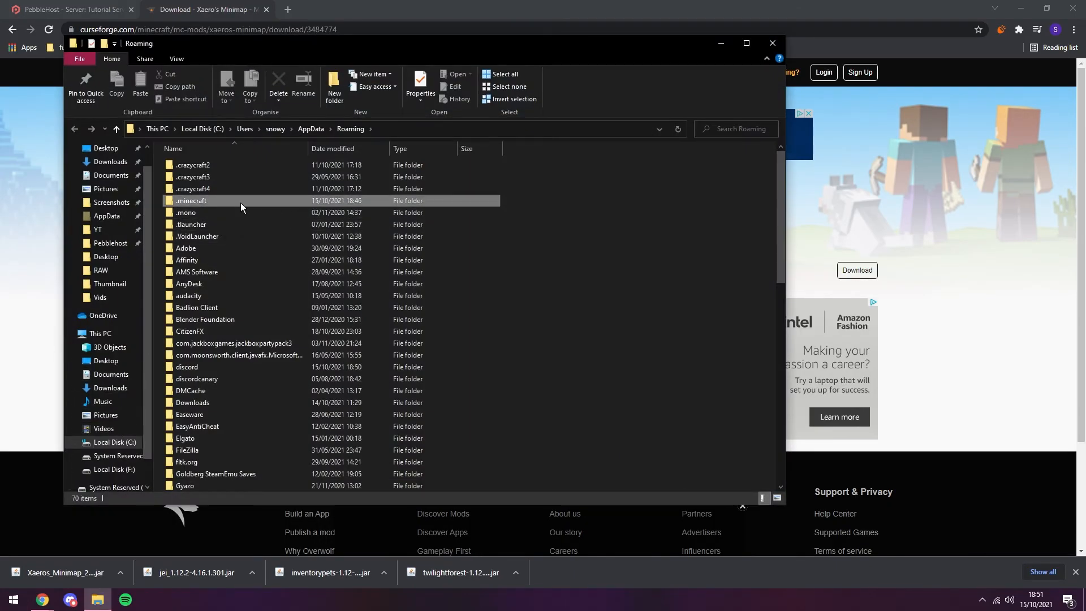
double_click(191, 200)
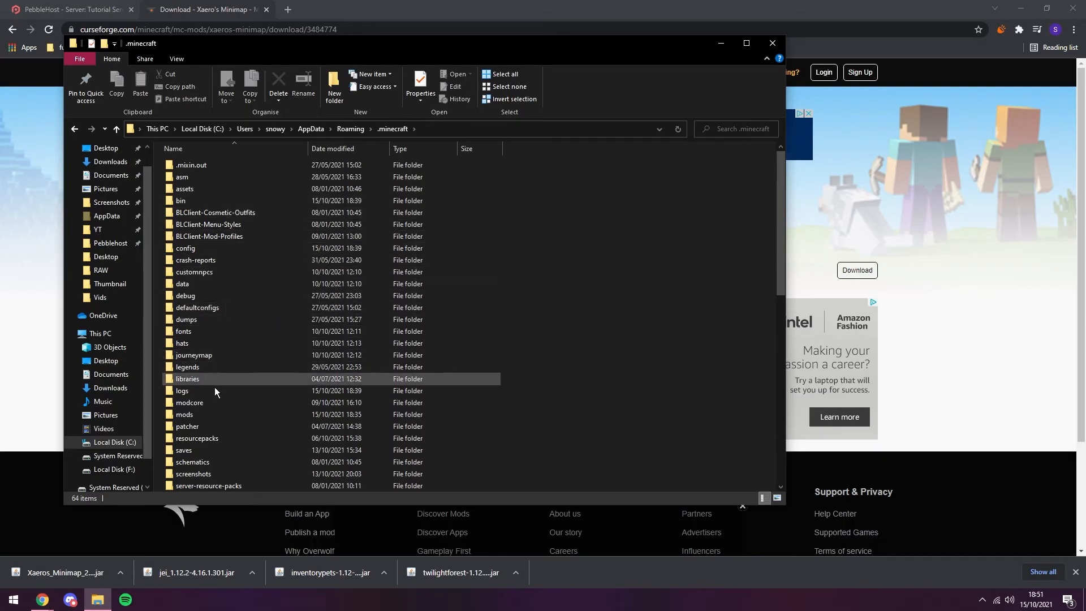
double_click(184, 414)
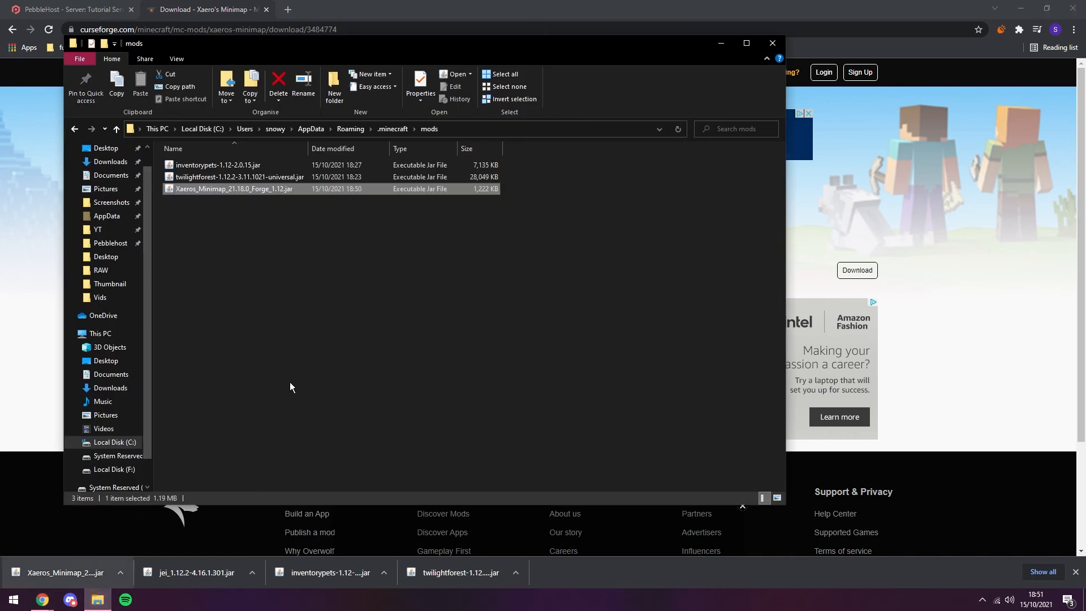
mouse_move(239, 479)
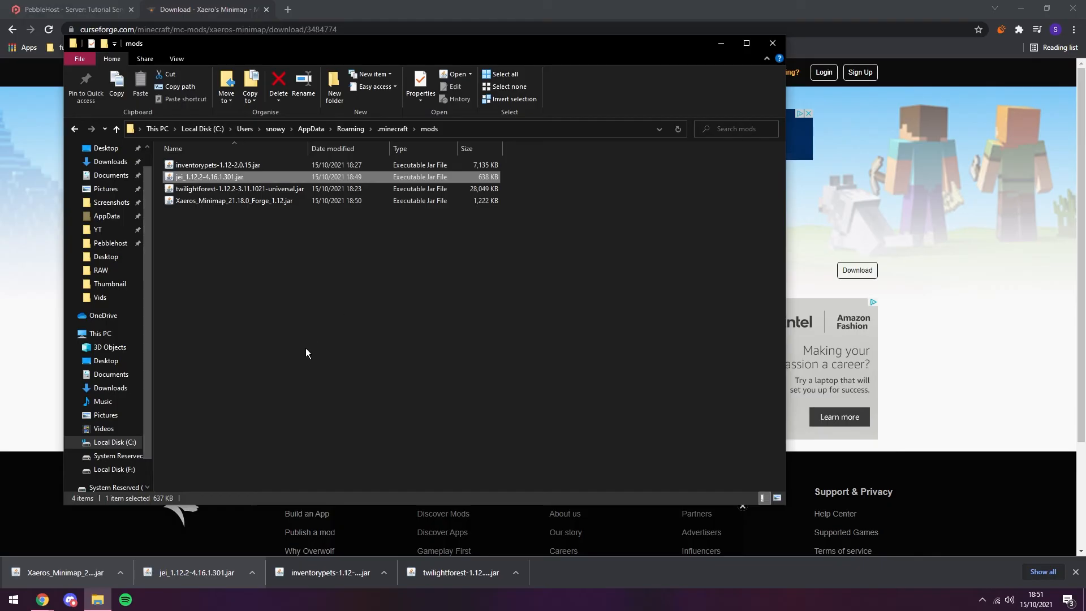
mouse_move(319, 288)
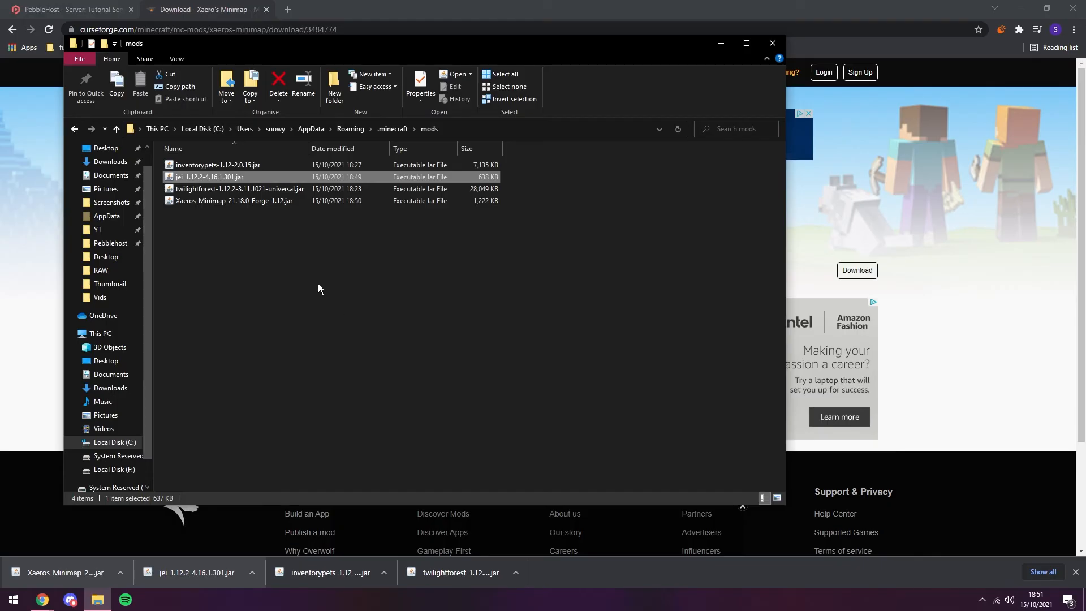
mouse_move(329, 236)
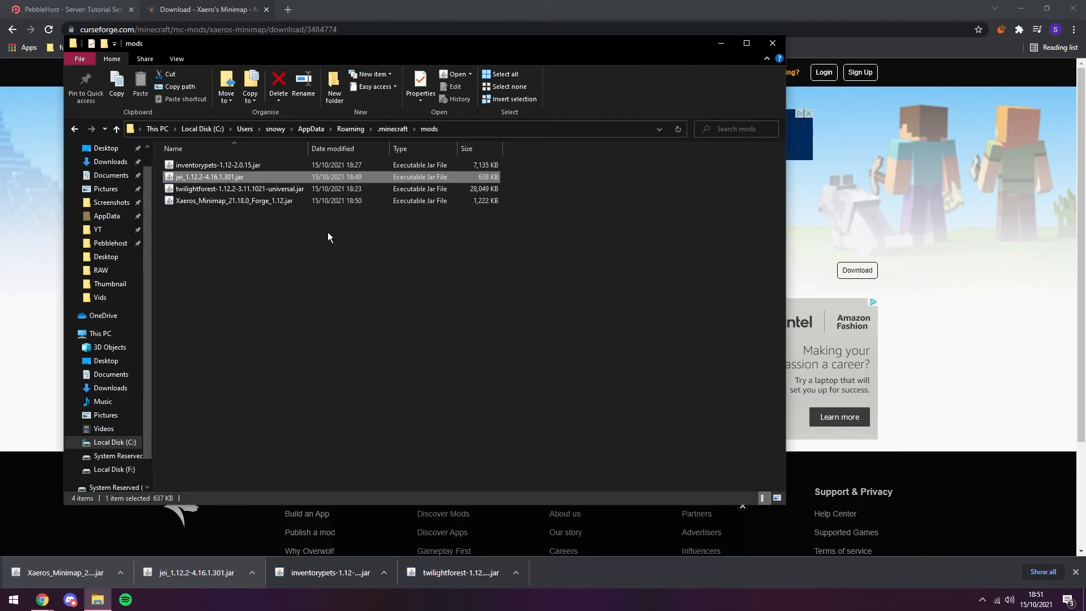
left_click(11, 600)
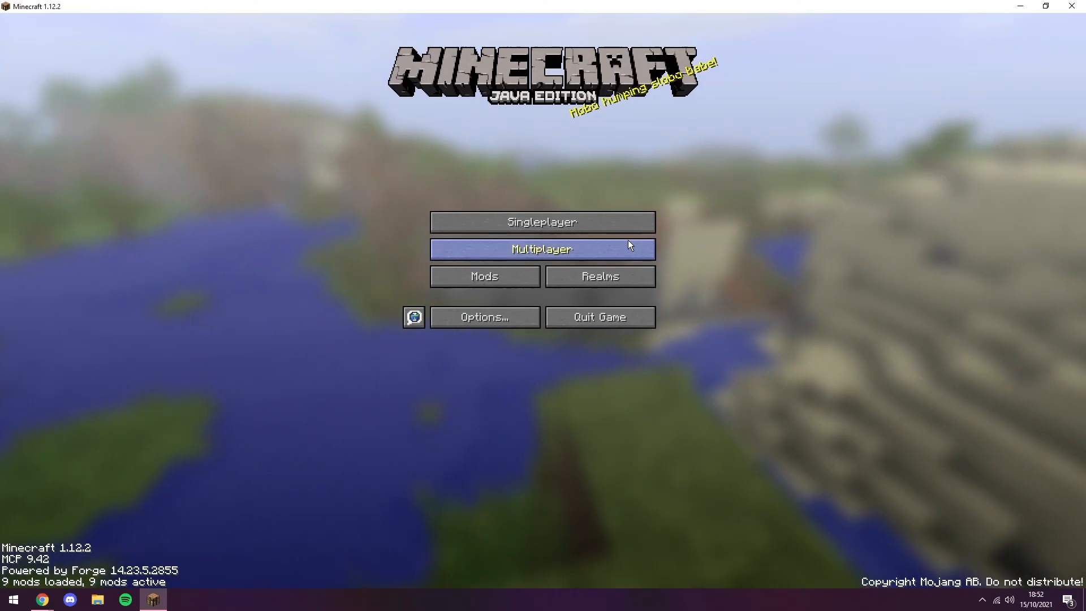
Join the server via Multiplayer so Xaero's minimap with coordinates appears in-world.
left_click(542, 249)
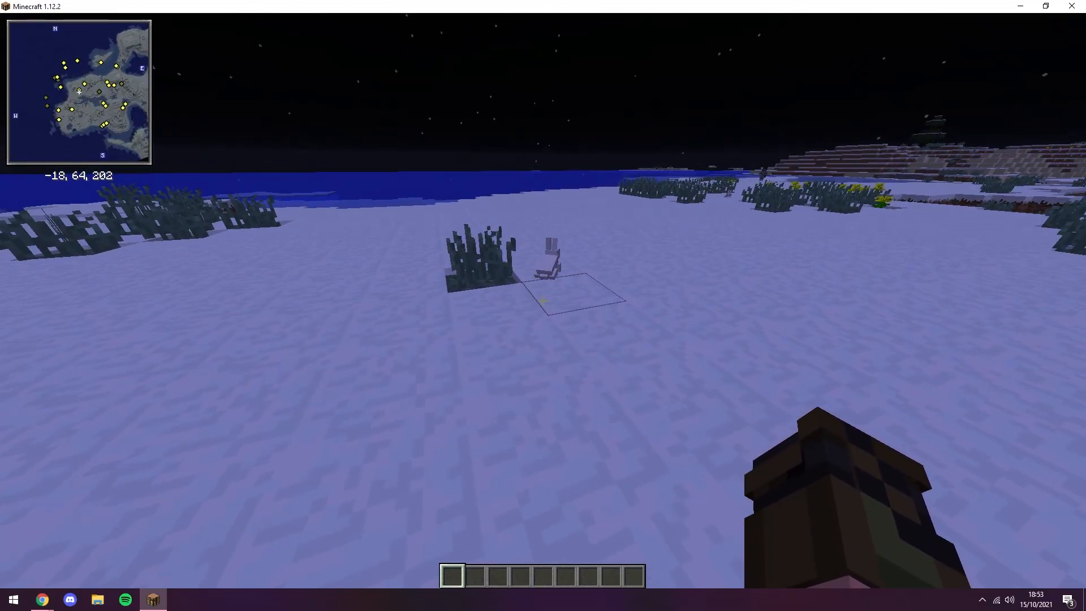
key("e")
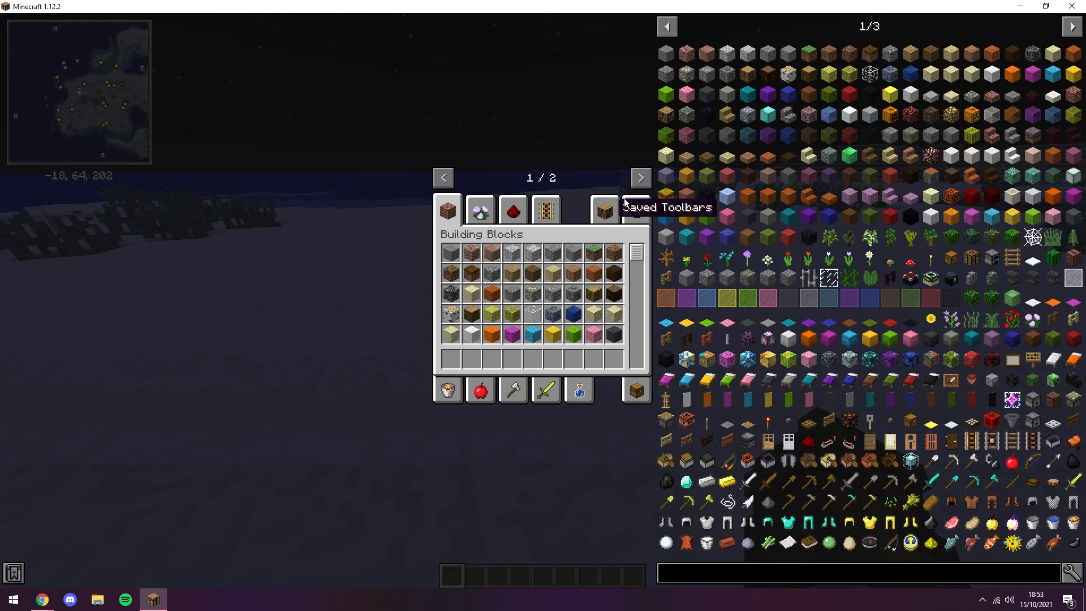
mouse_move(932, 196)
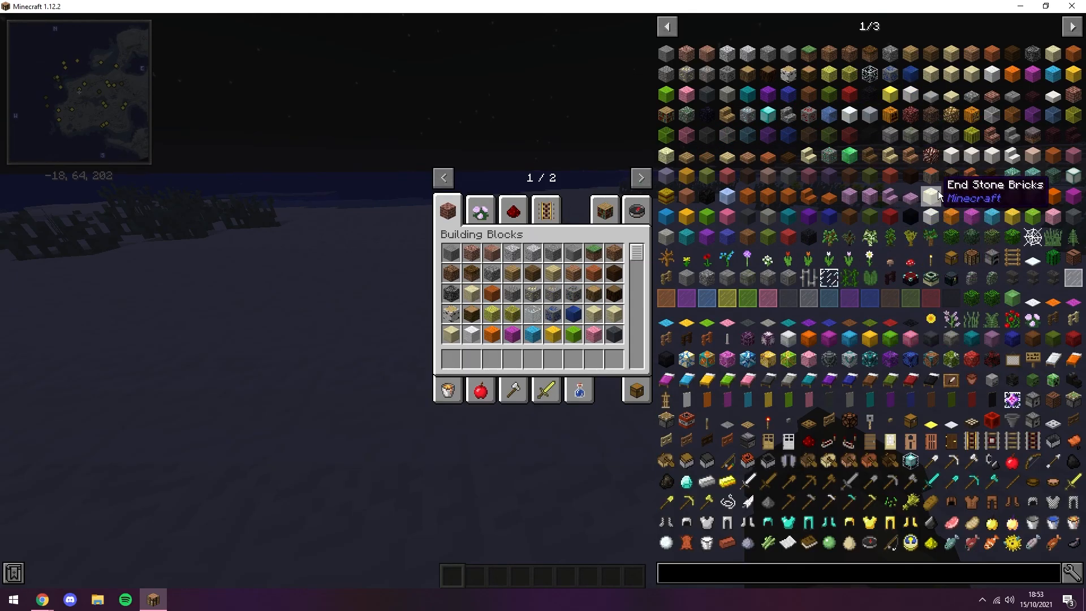
left_click(1071, 26)
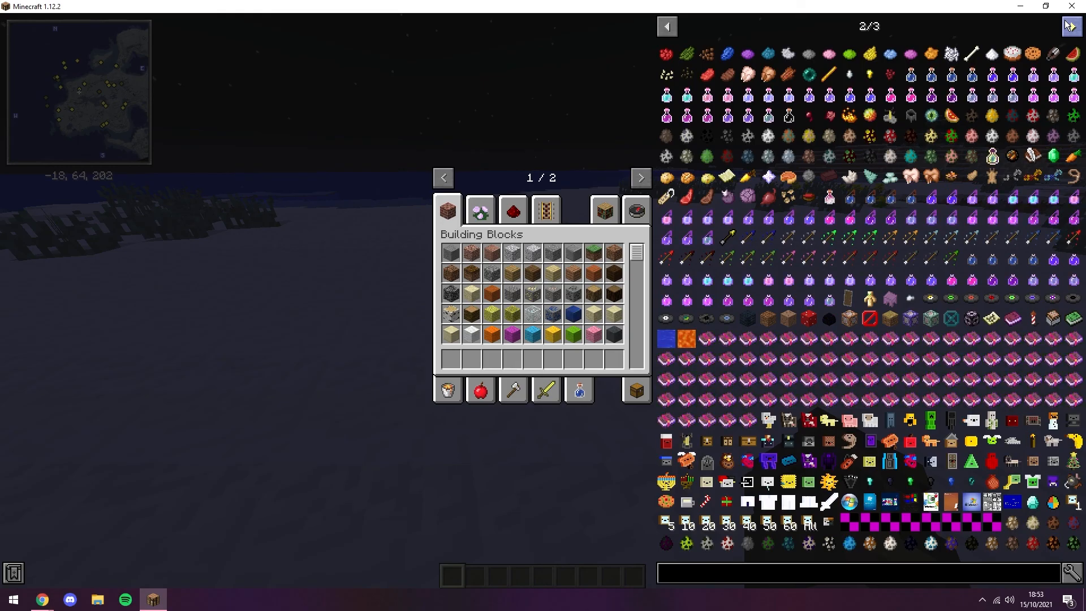
left_click(1071, 26)
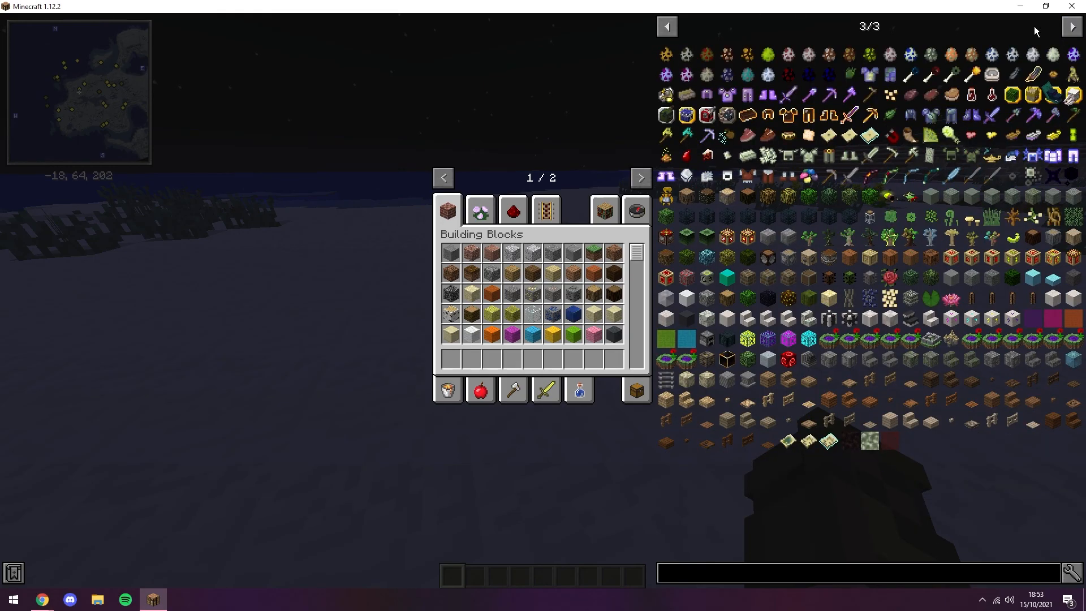
left_click(665, 26)
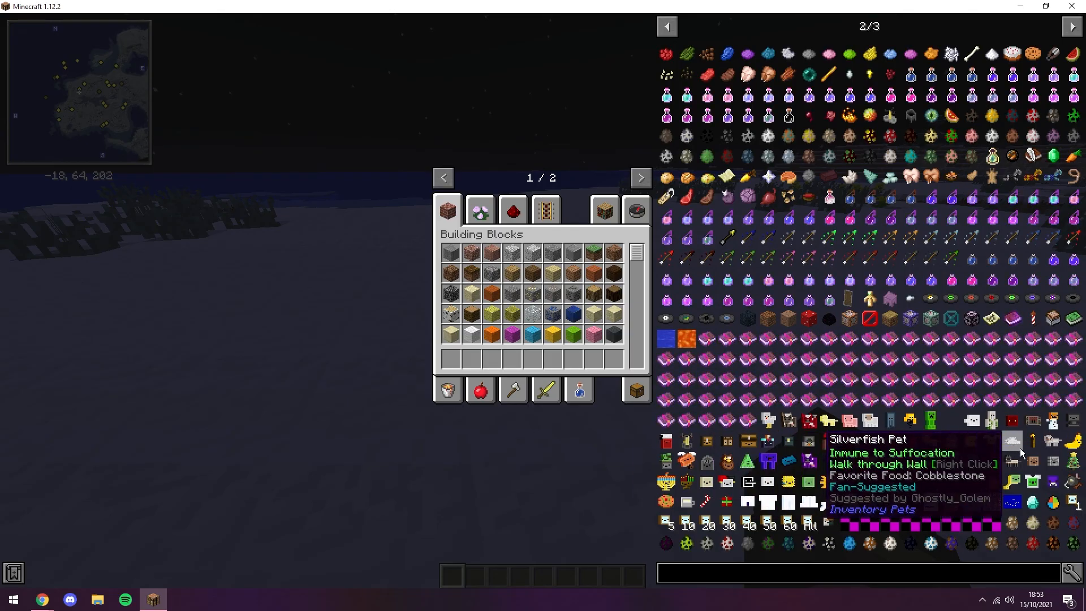
key("Escape")
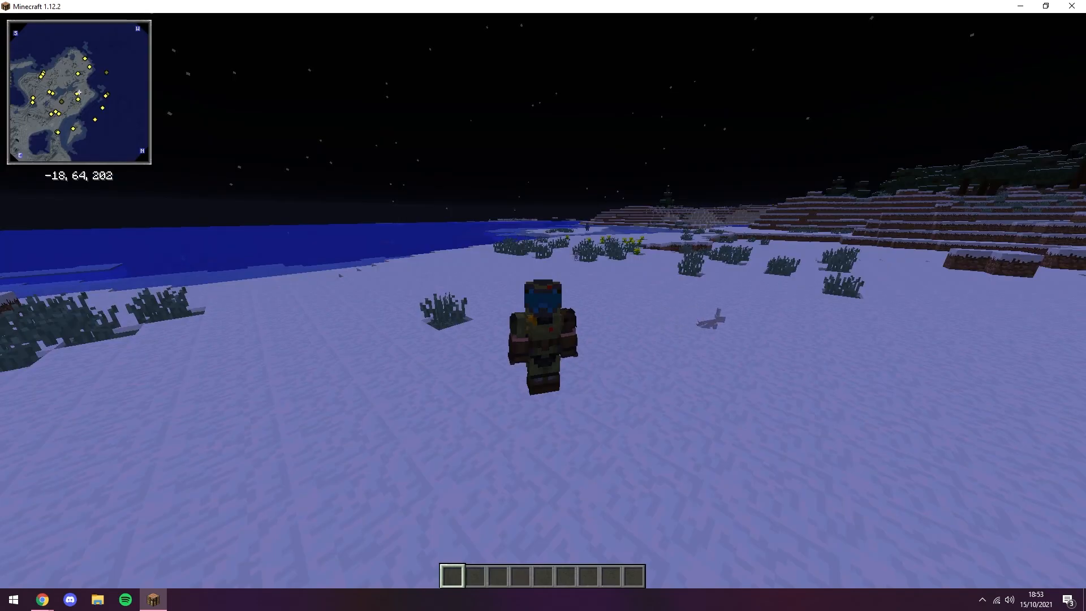